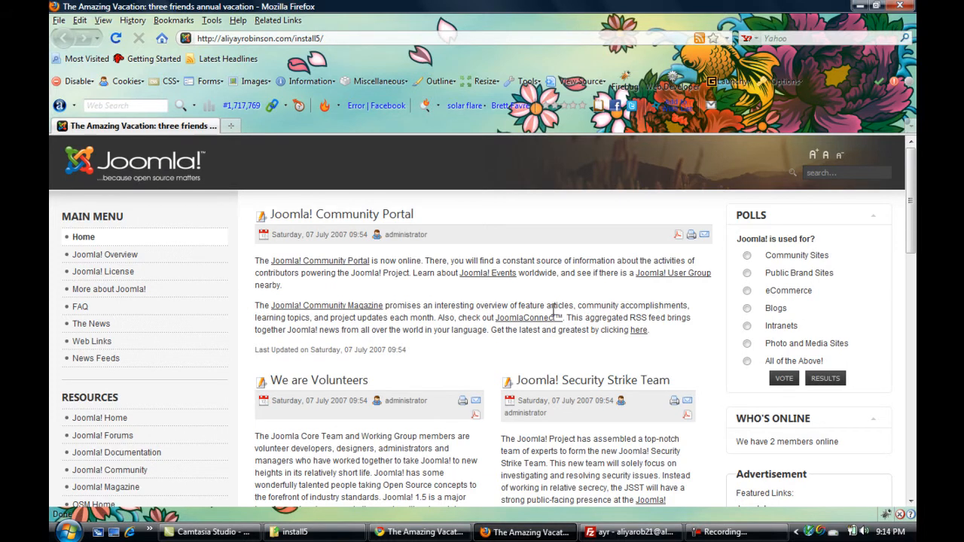
mouse_move(189, 144)
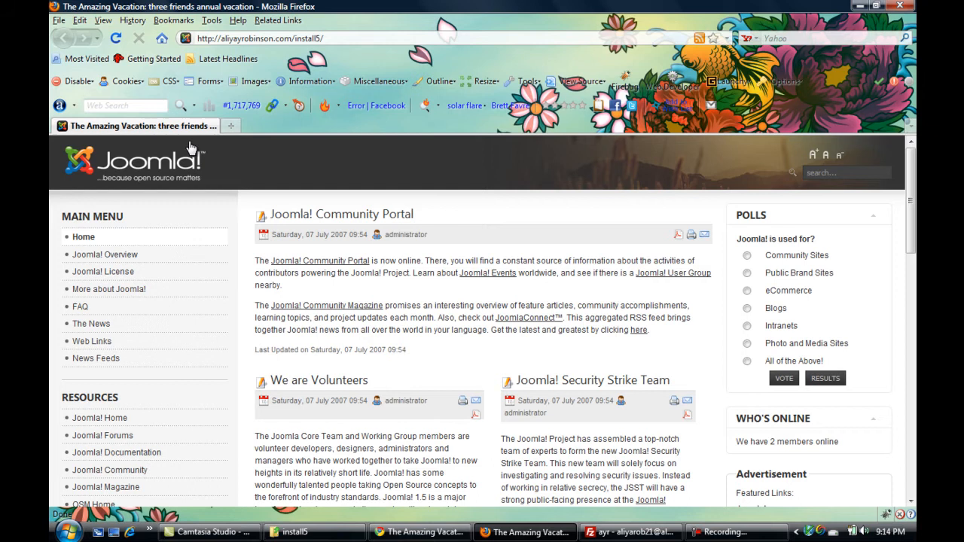
mouse_move(196, 201)
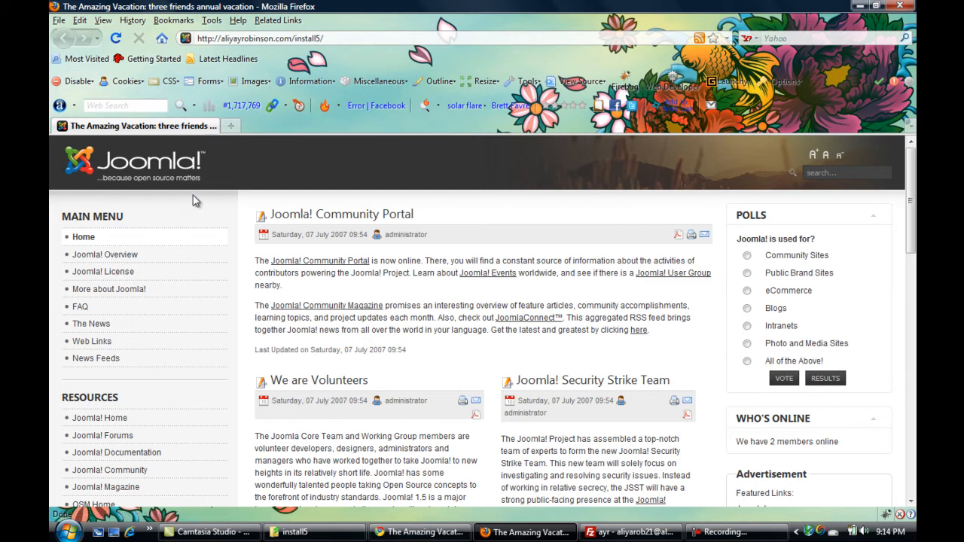
mouse_move(441, 110)
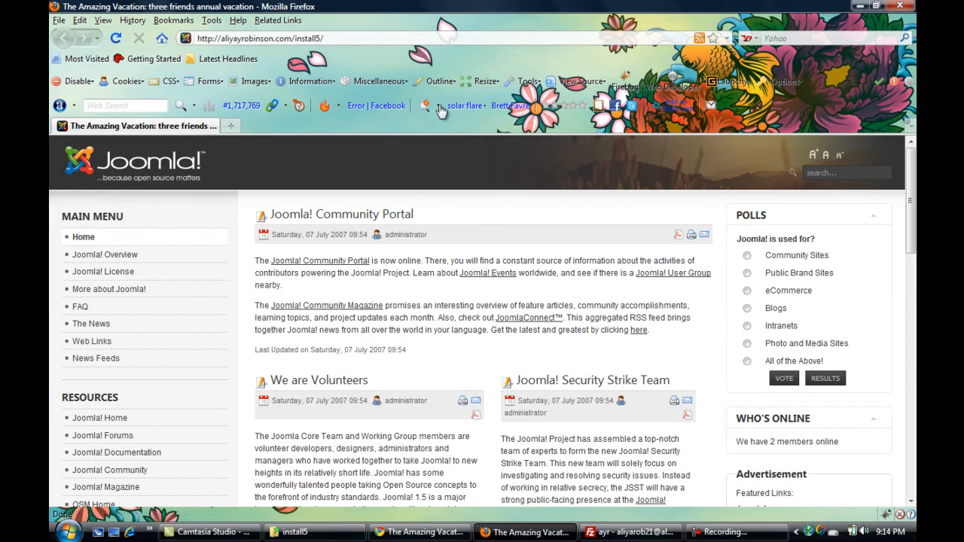
mouse_move(377, 33)
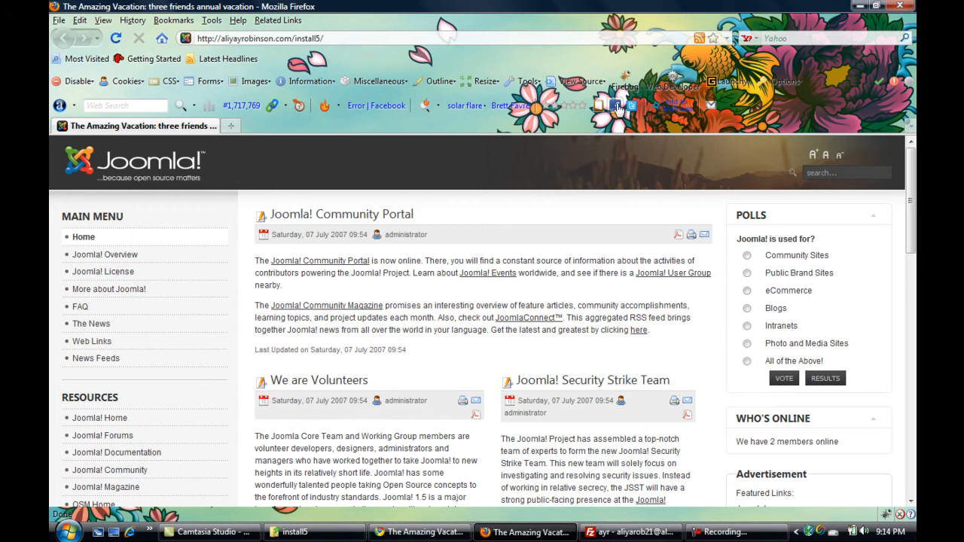
mouse_move(624, 86)
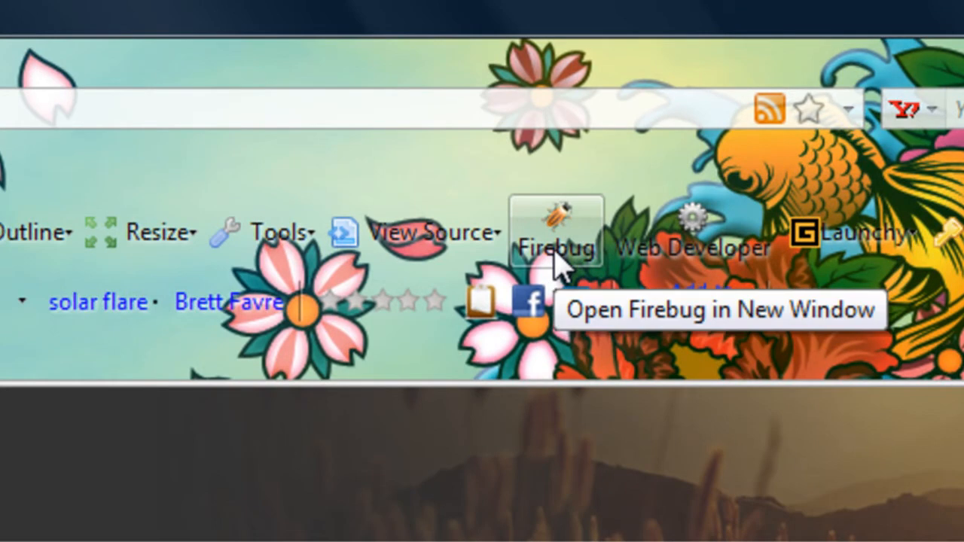
mouse_move(575, 226)
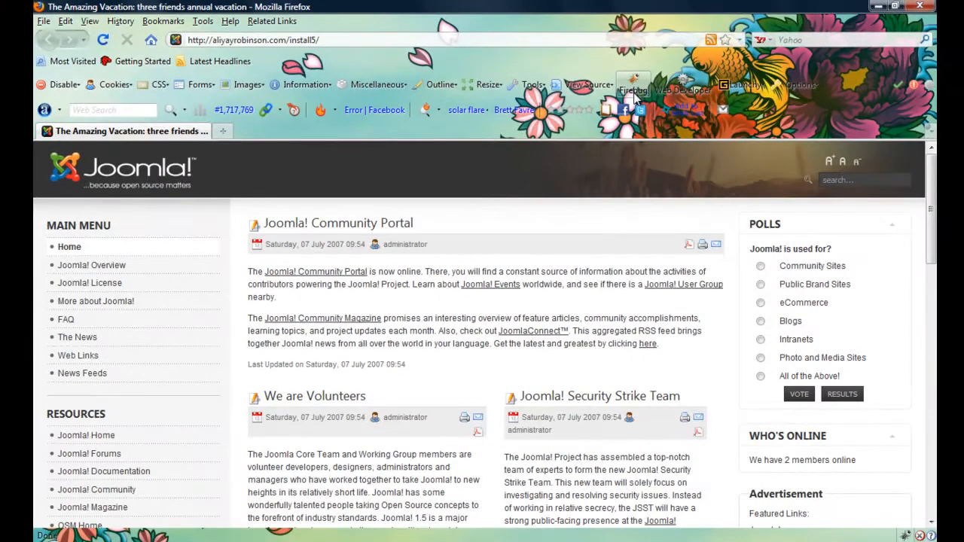
Inspect the front page in Firebug and expand body down through ja-headerwrap.
click(632, 91)
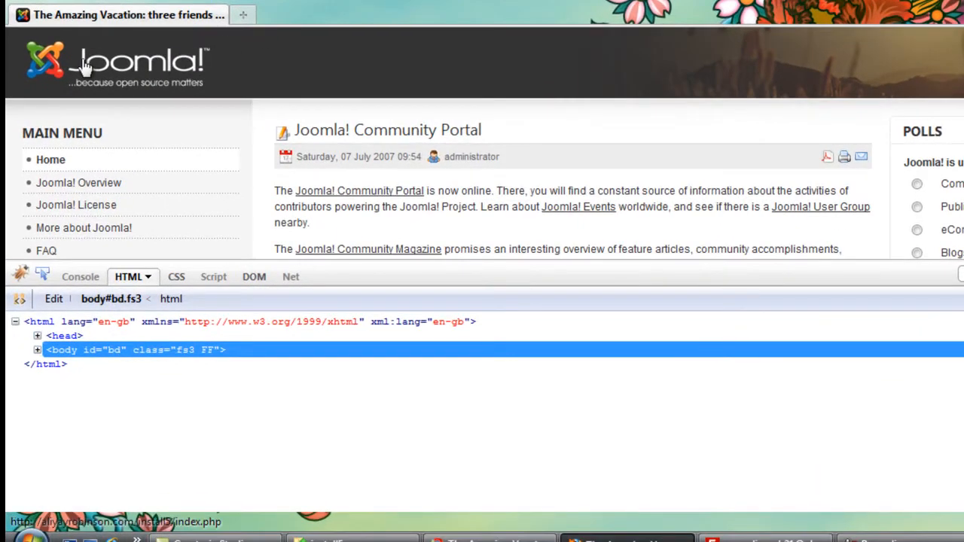
mouse_move(199, 72)
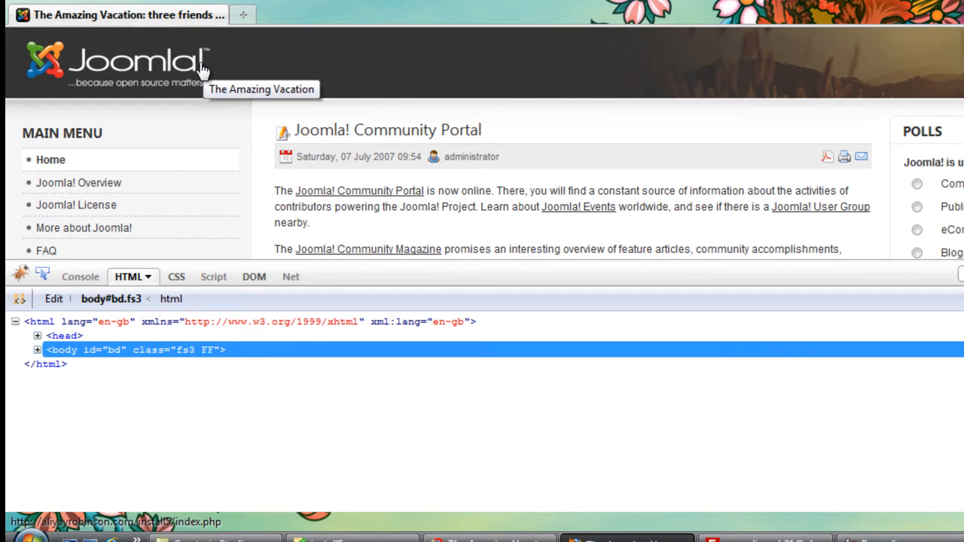
mouse_move(103, 82)
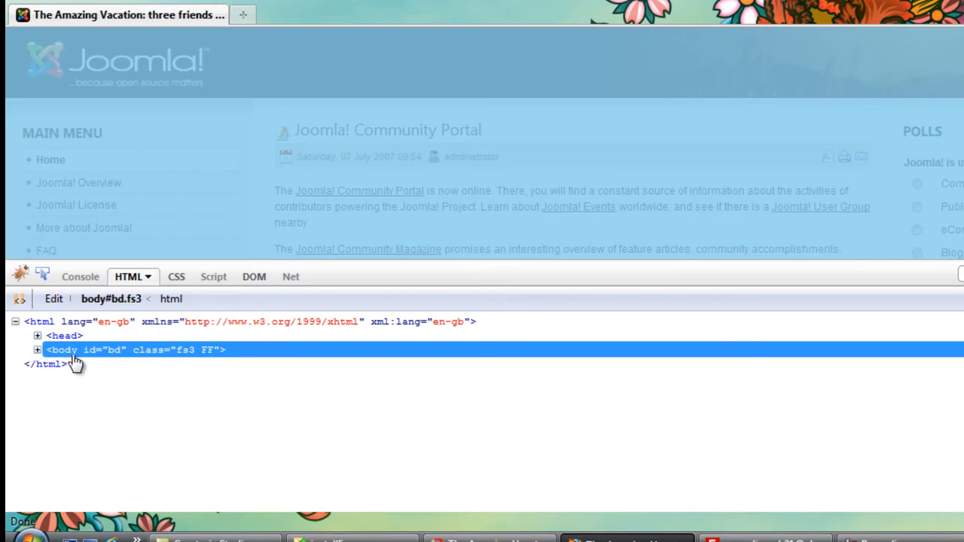
click(36, 350)
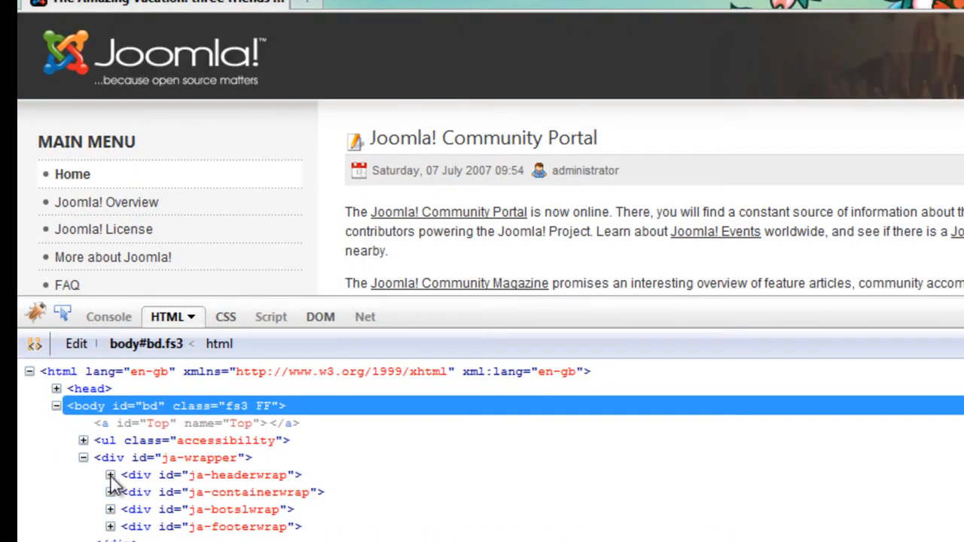
click(110, 474)
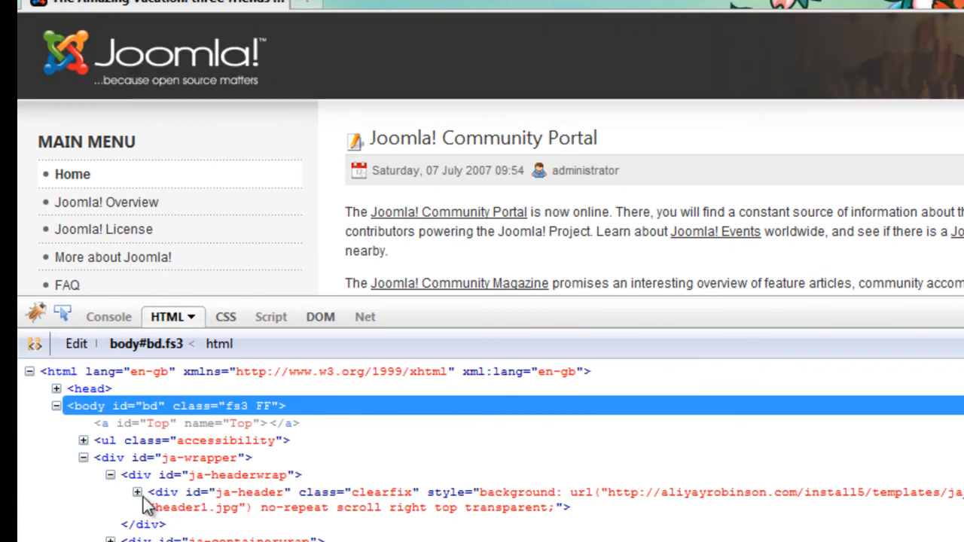
Expand ja-header, h1.logo and its link reading The Amazing Vacation.
click(135, 491)
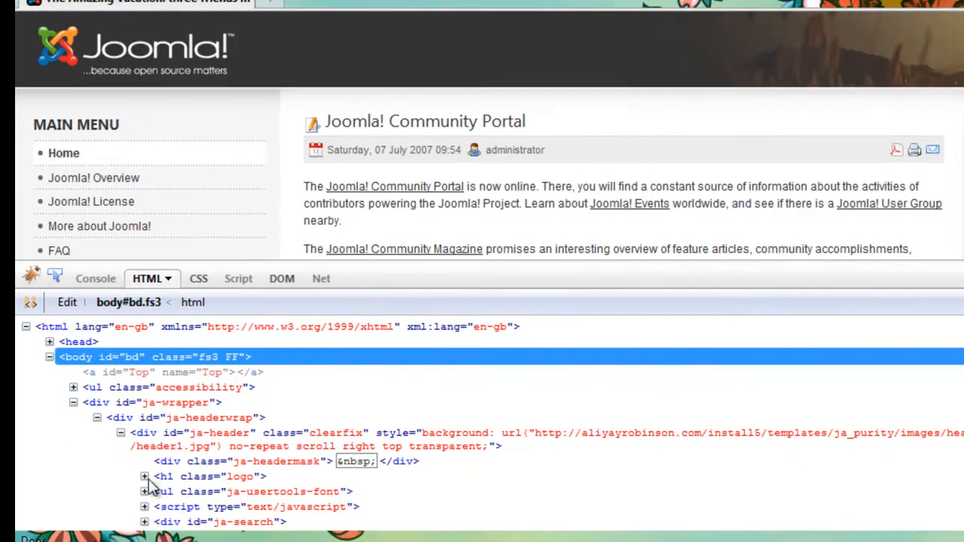
click(145, 476)
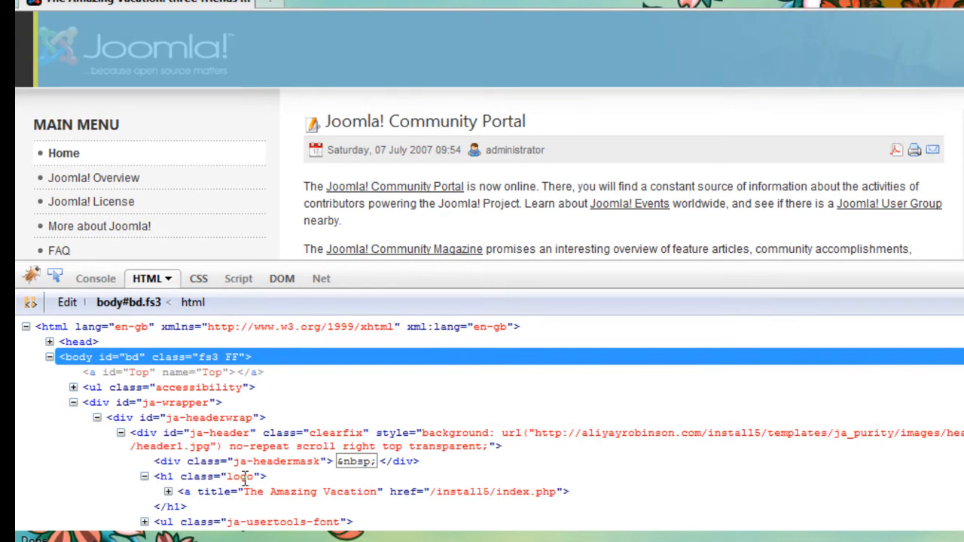
click(168, 491)
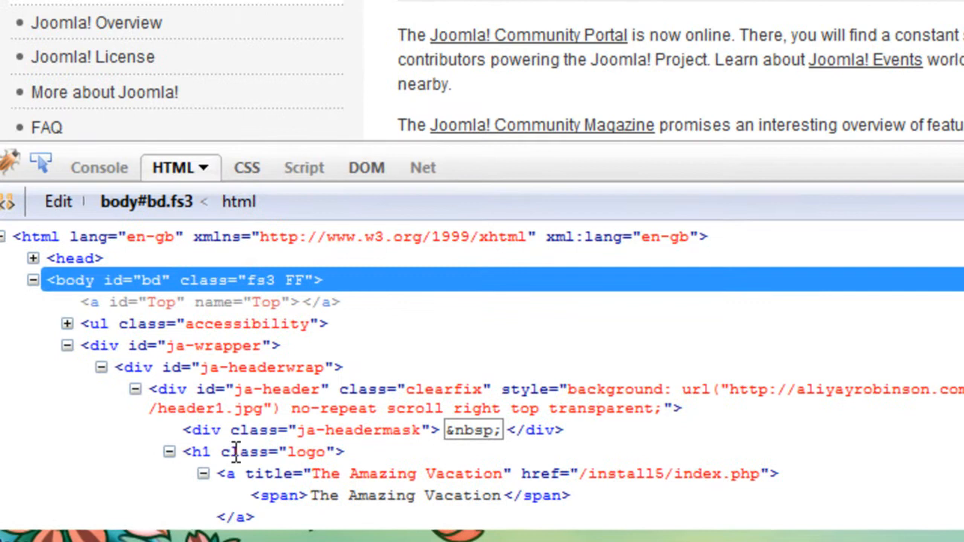
mouse_move(459, 467)
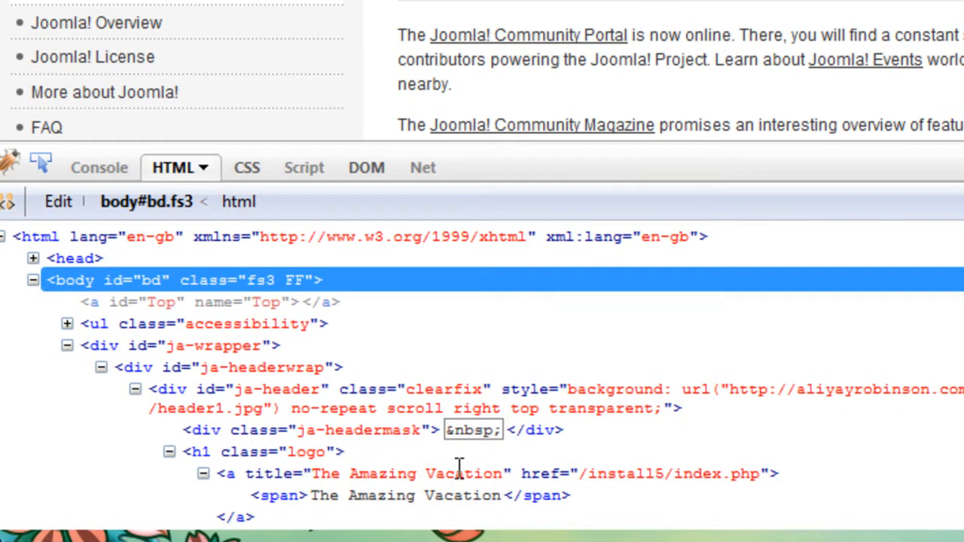
mouse_move(394, 497)
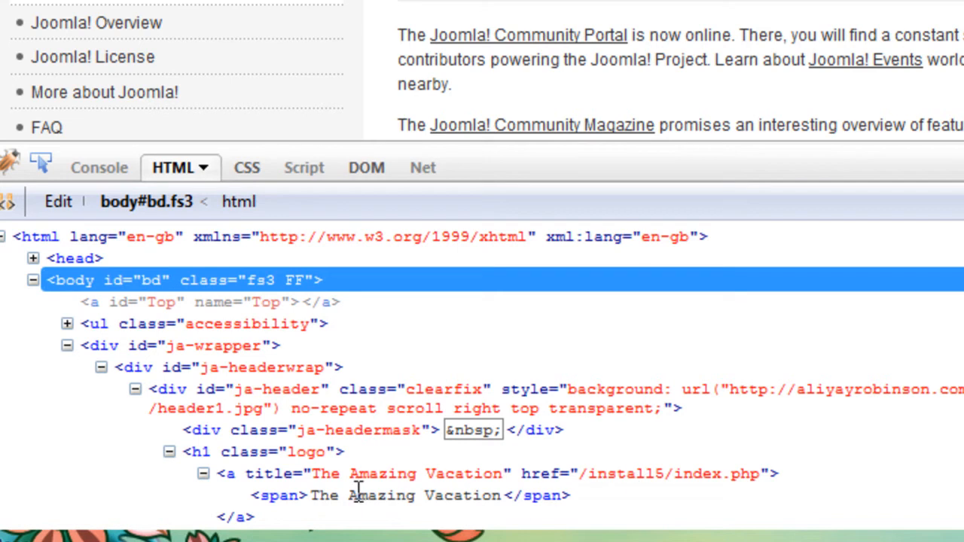
mouse_move(313, 452)
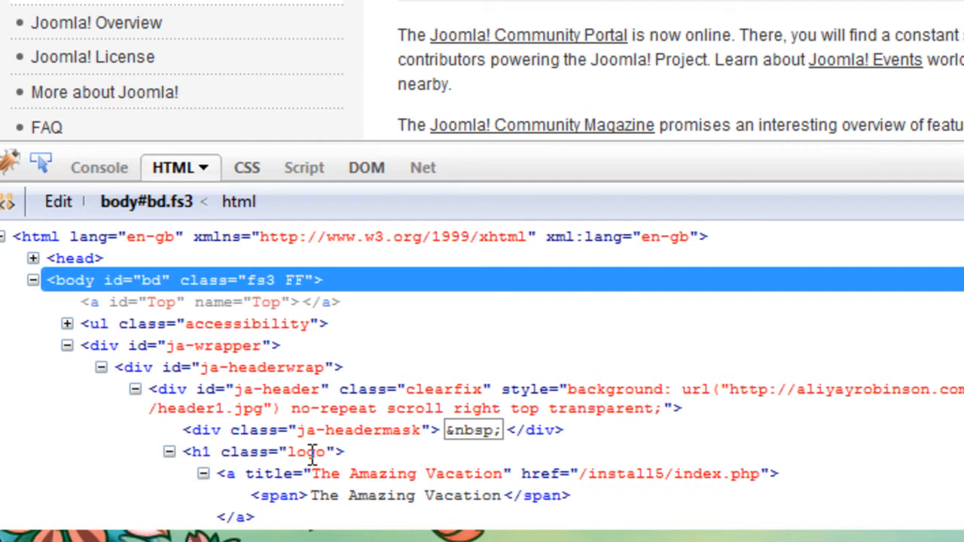
mouse_move(220, 455)
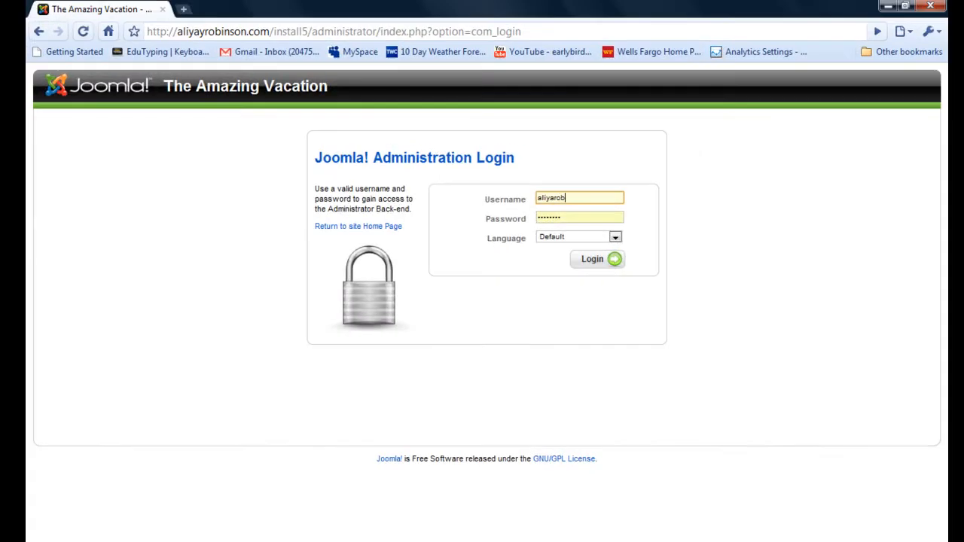
mouse_move(524, 175)
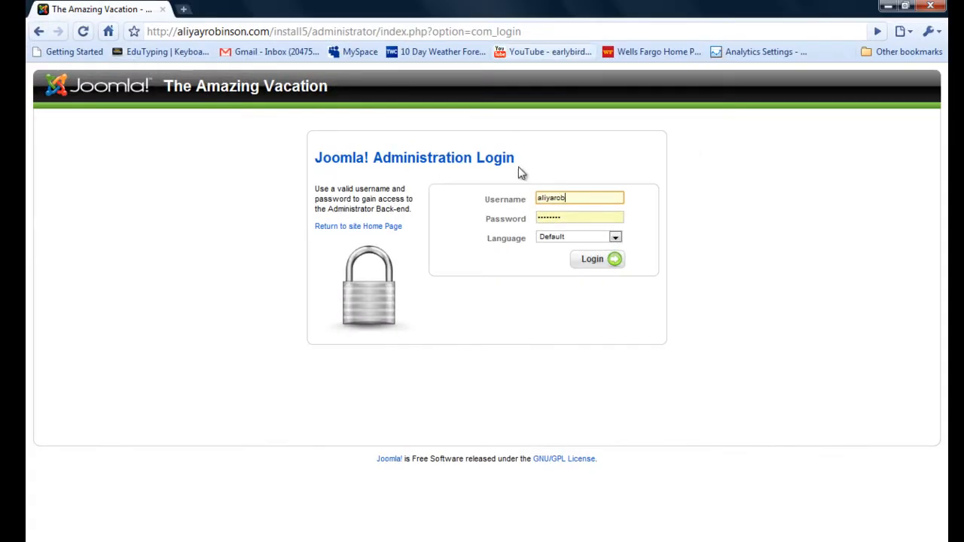
mouse_move(551, 195)
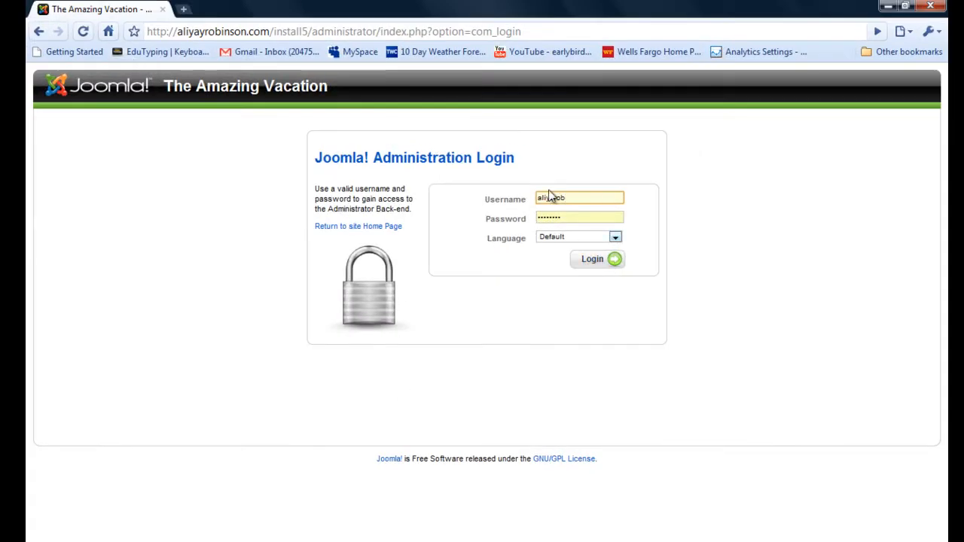
Log in to the Joomla! Administrator back end with the entered credentials.
click(346, 30)
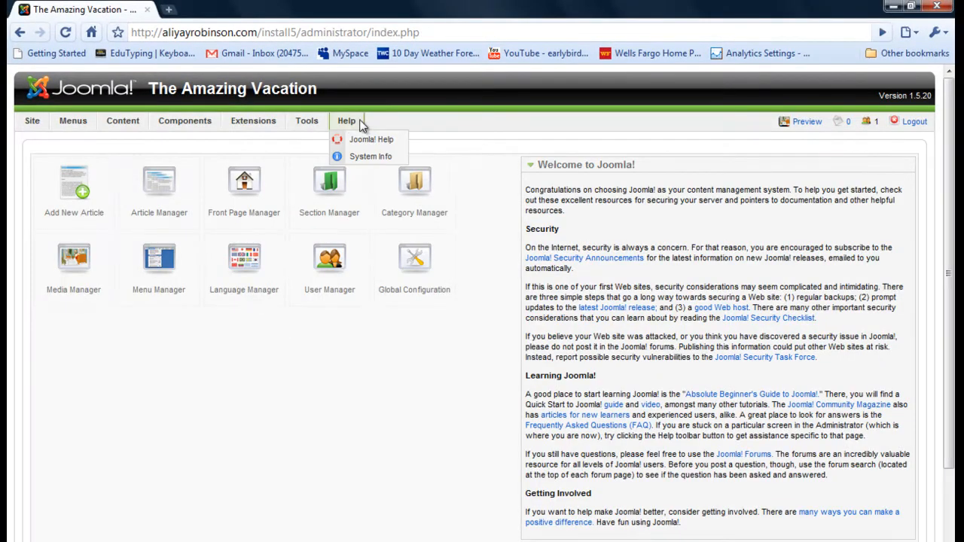
click(253, 121)
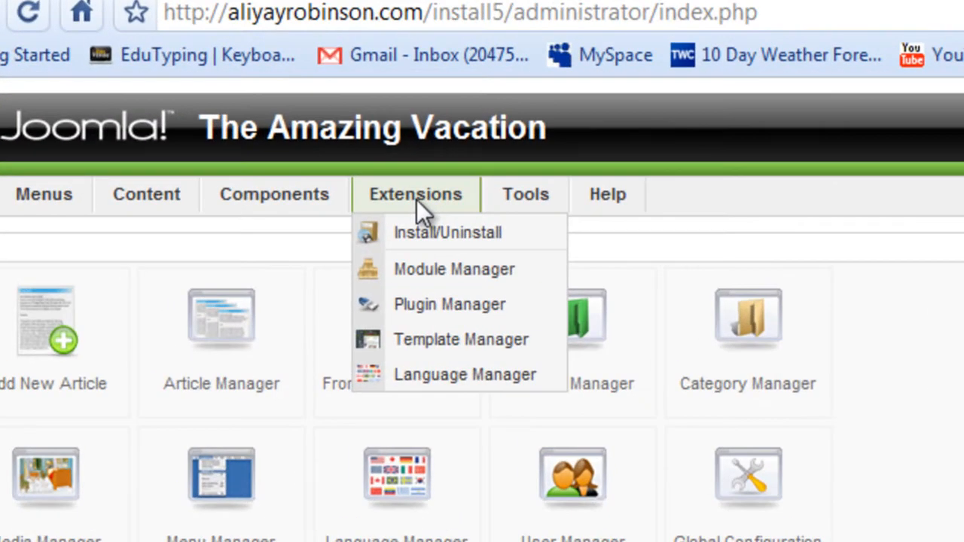
mouse_move(444, 339)
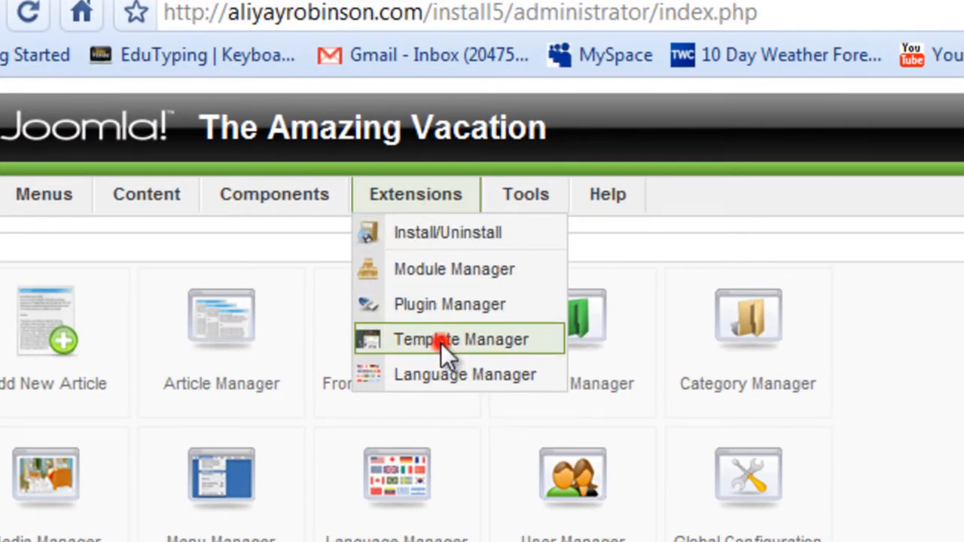
click(460, 339)
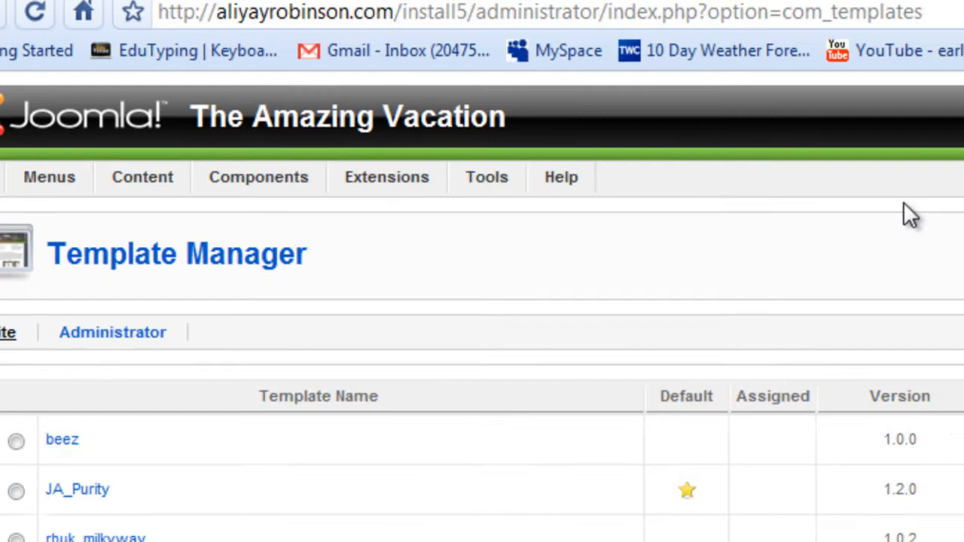
scroll(down, 3)
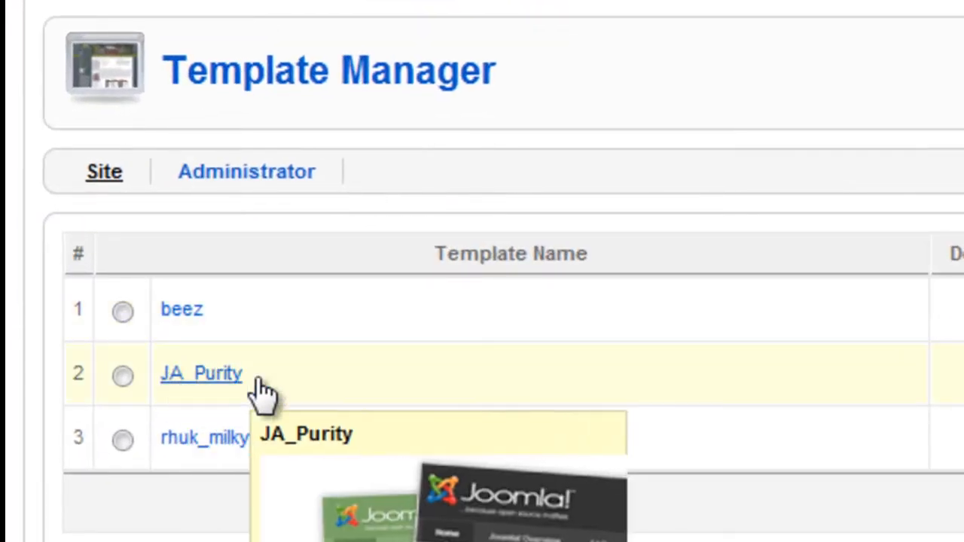
mouse_move(209, 389)
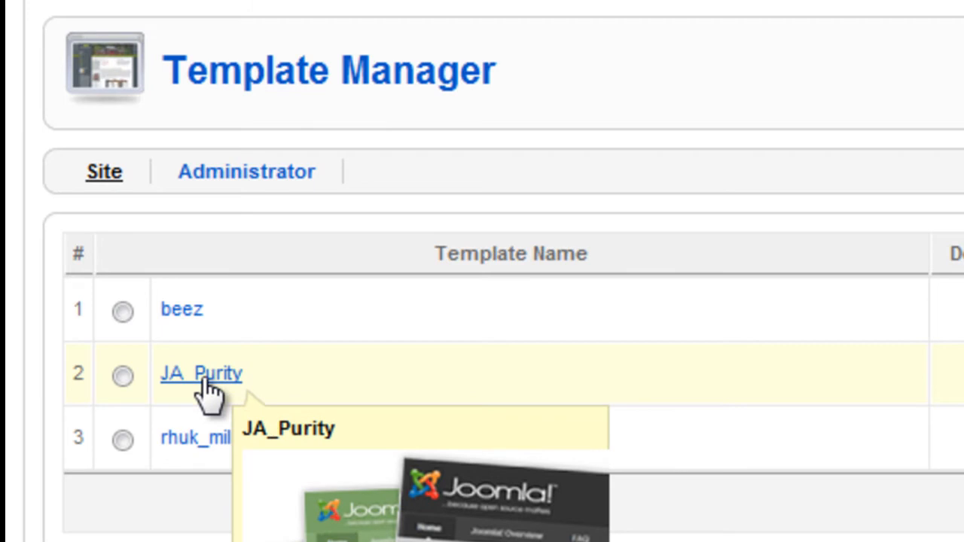
click(202, 373)
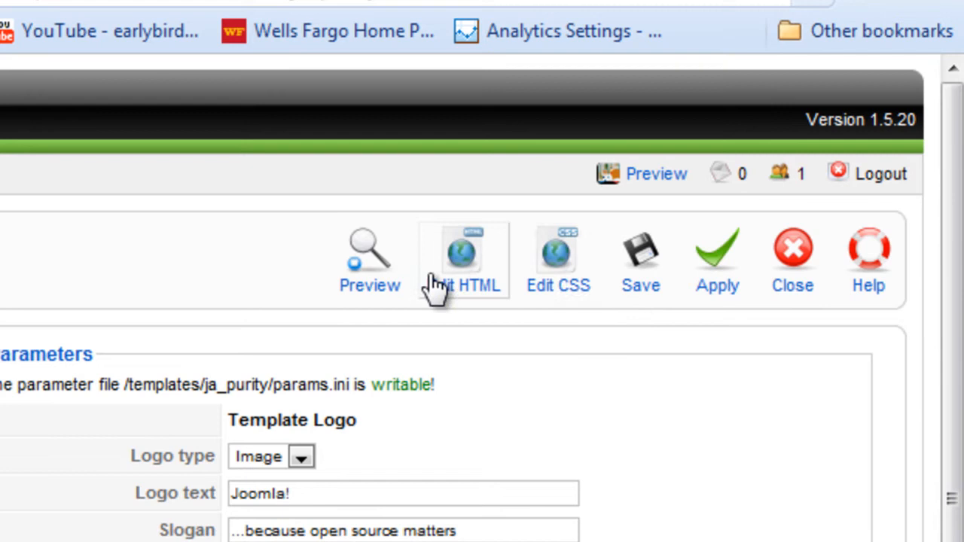
mouse_move(557, 264)
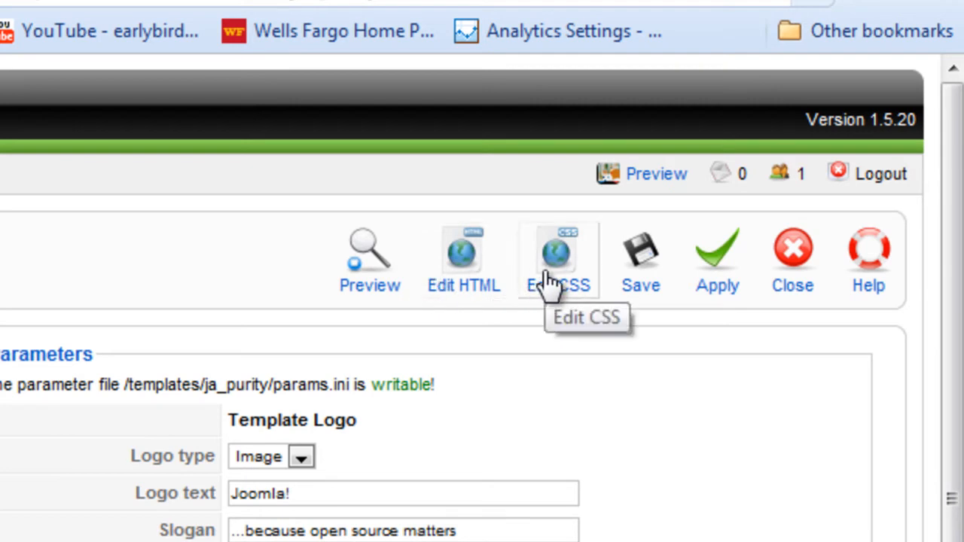
mouse_move(565, 304)
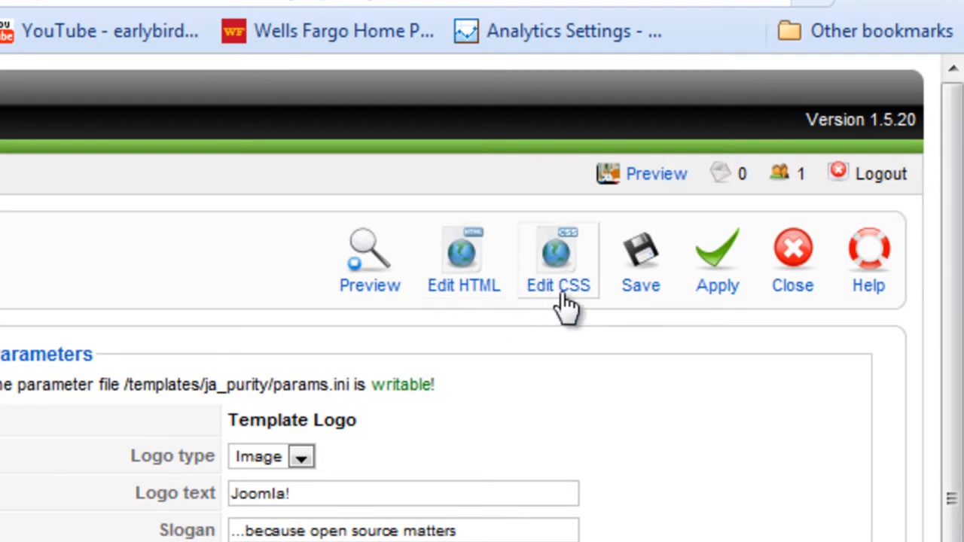
mouse_move(569, 271)
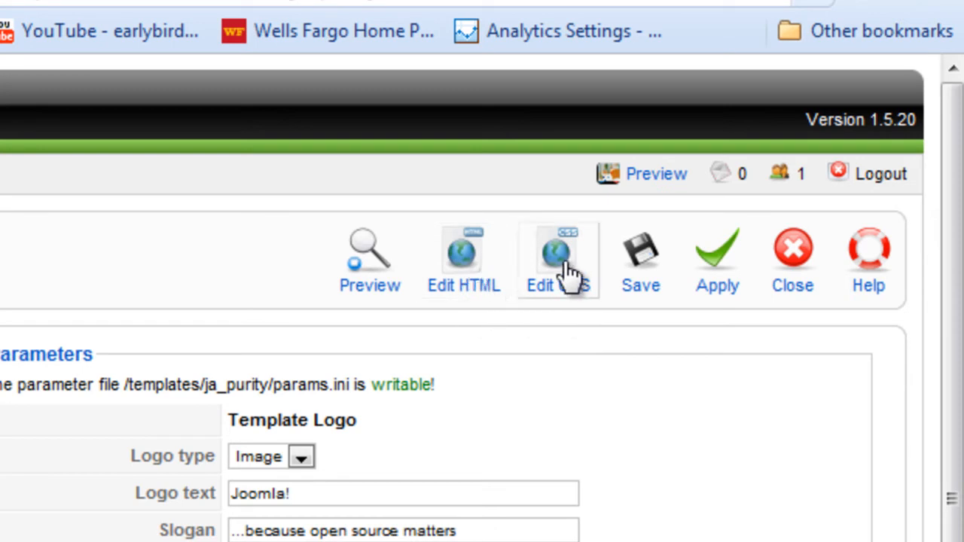
mouse_move(559, 259)
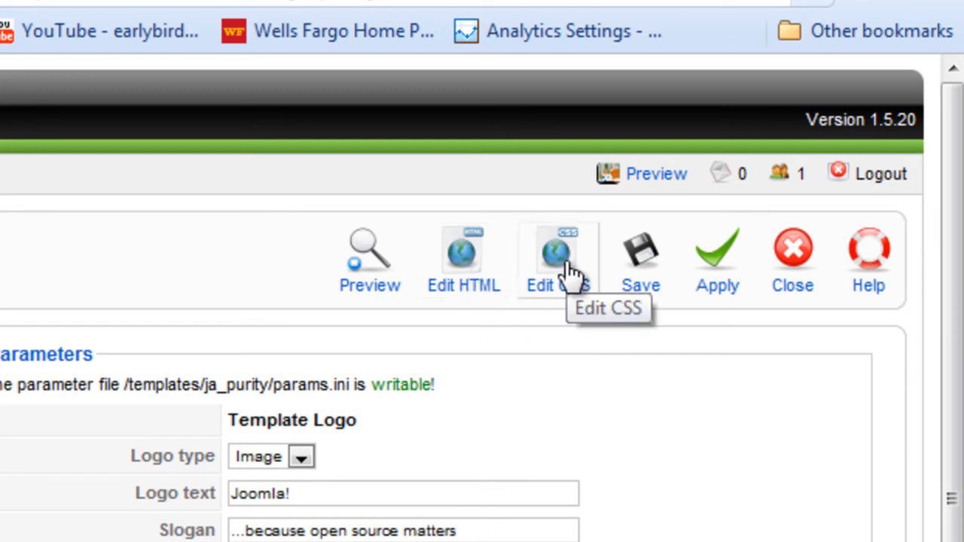
mouse_move(584, 270)
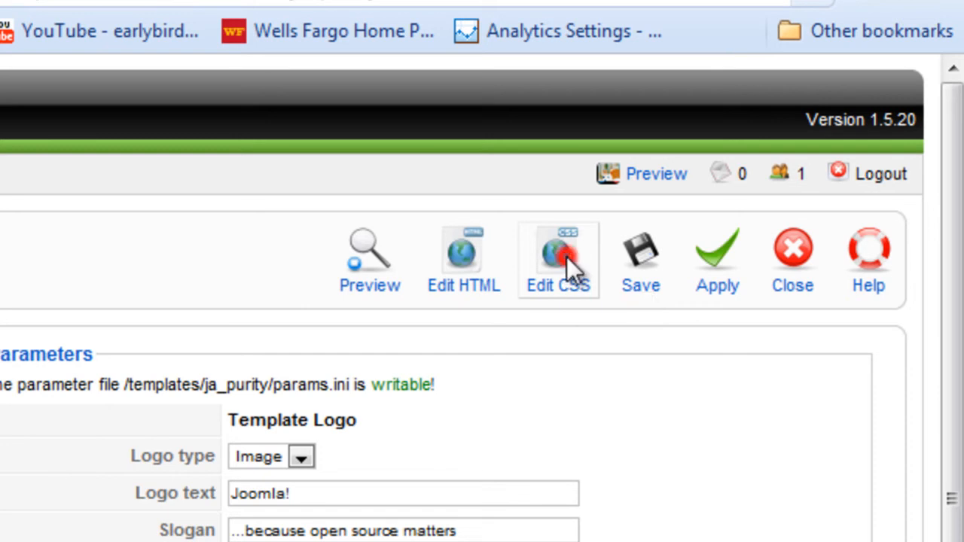
Go to Edit CSS for JA_Purity and choose template.css from the stylesheet list.
click(558, 256)
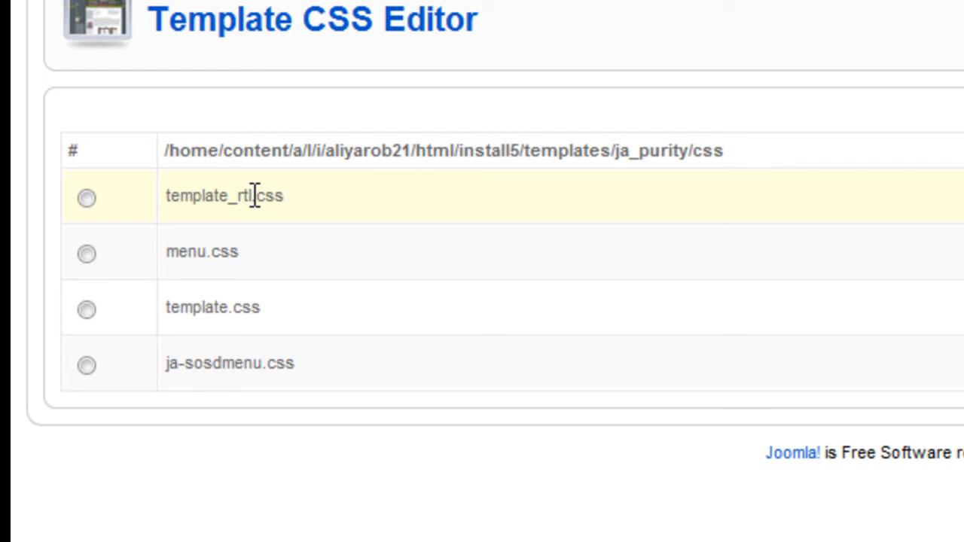
mouse_move(172, 213)
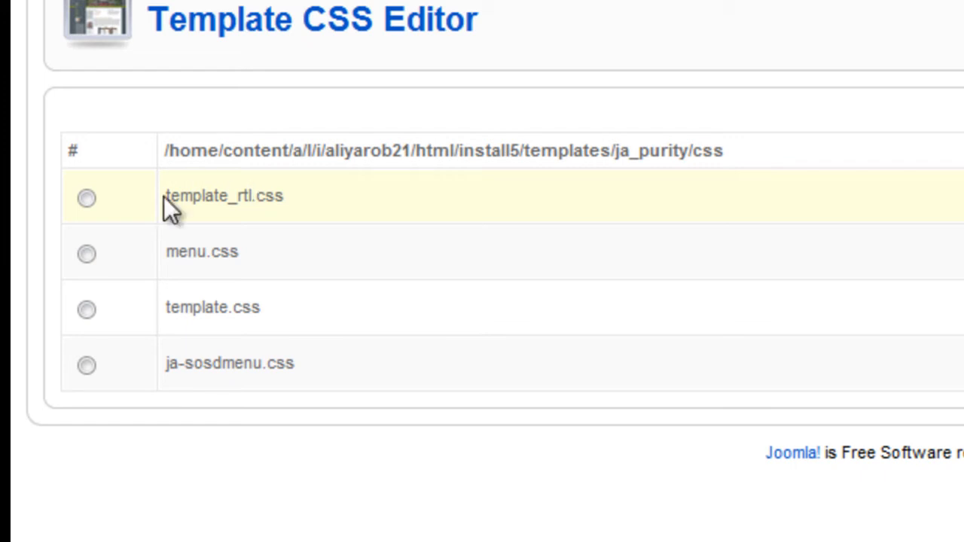
mouse_move(262, 196)
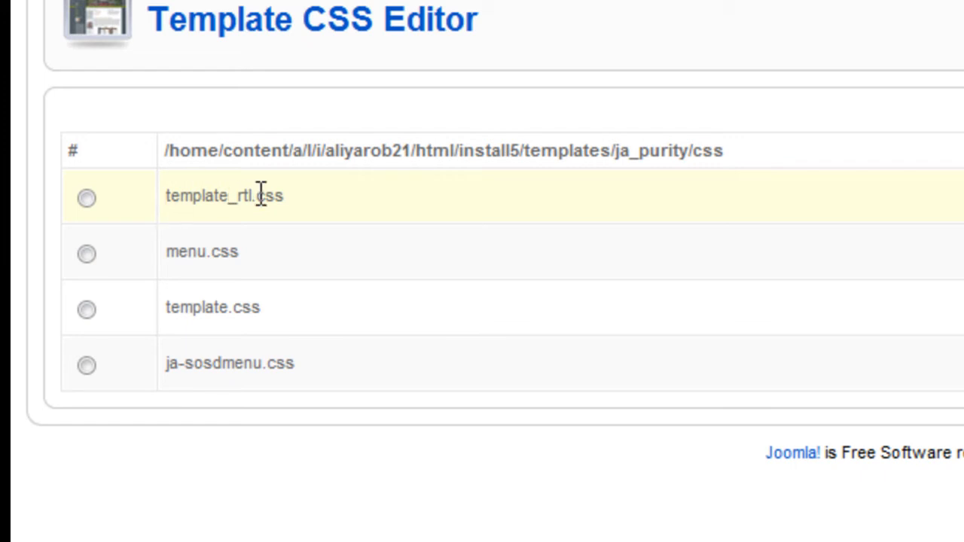
mouse_move(239, 199)
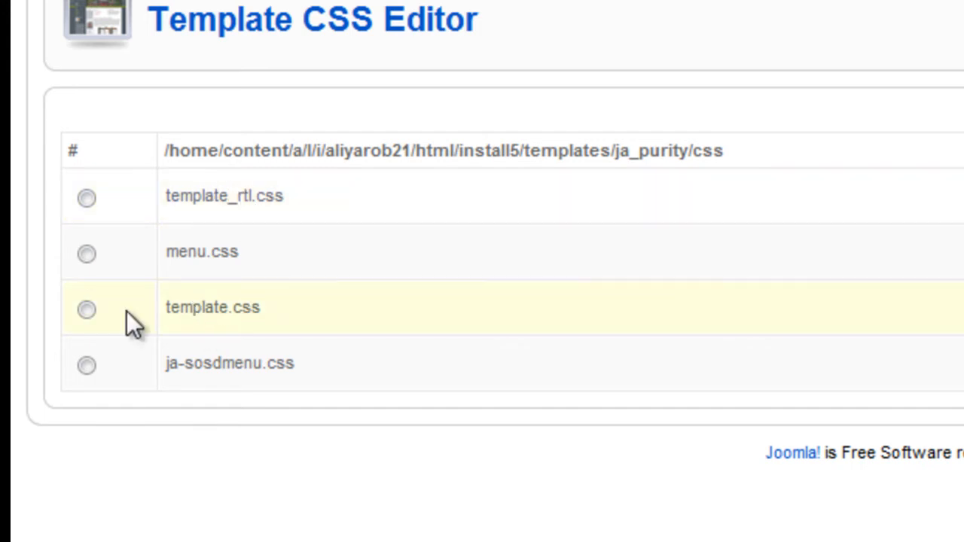
click(86, 309)
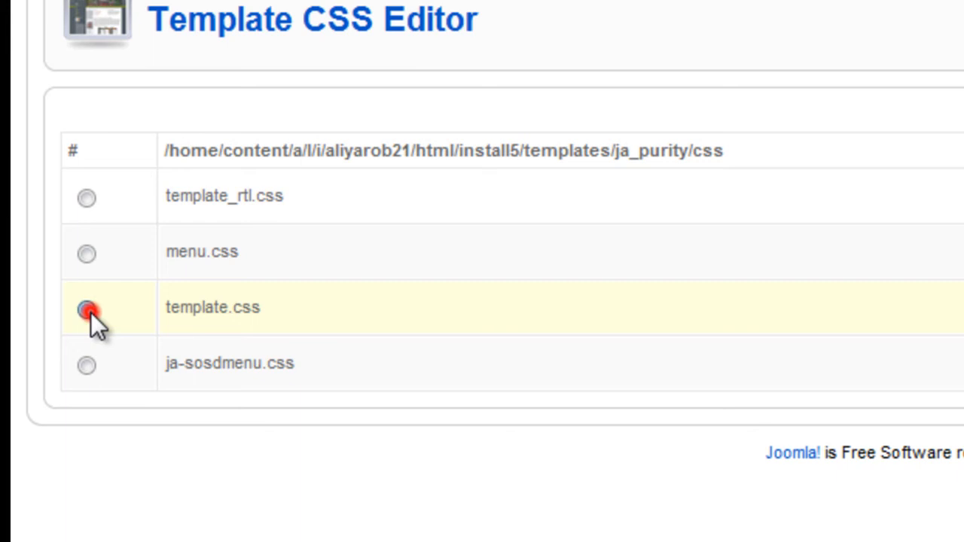
click(87, 309)
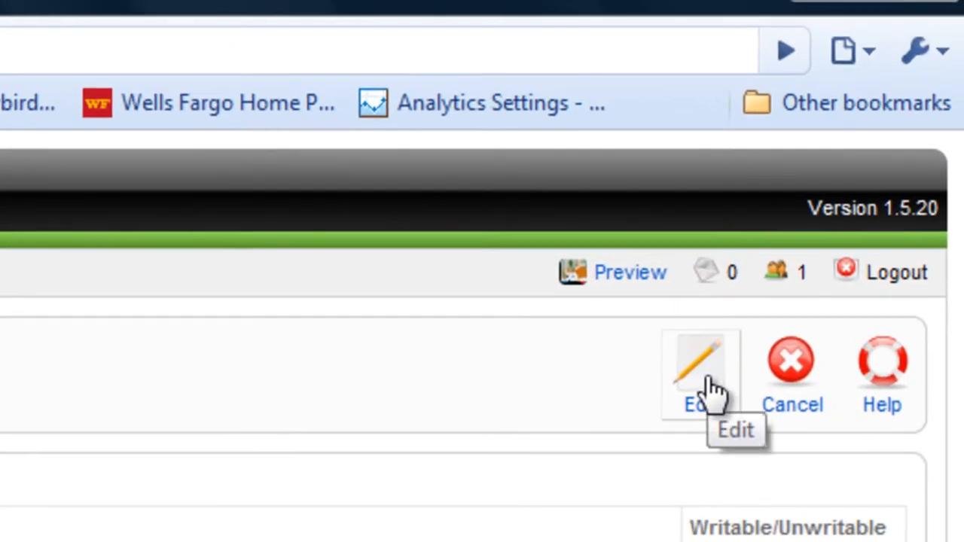
Edit template.css and start a Ctrl+F search for 'logo' in its code.
click(698, 369)
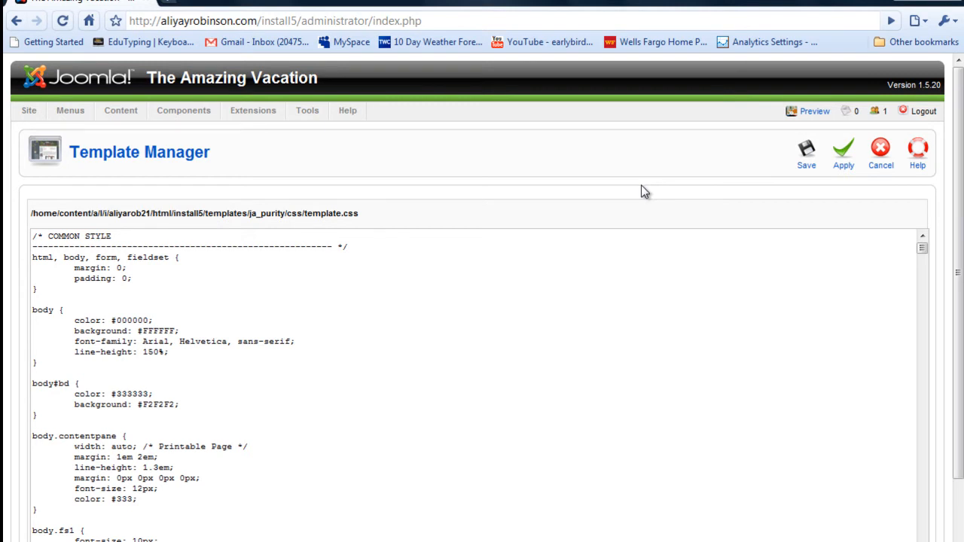
mouse_move(681, 195)
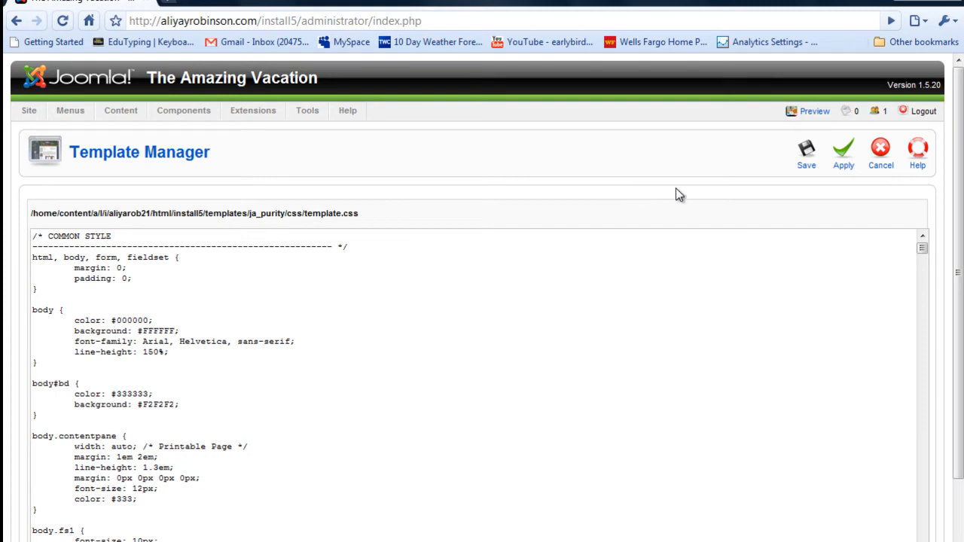
mouse_move(831, 139)
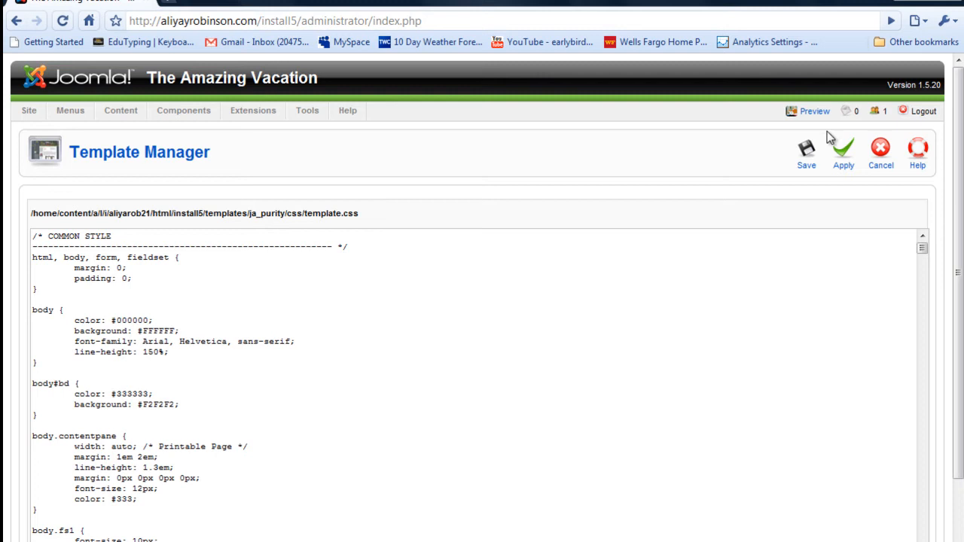
mouse_move(714, 160)
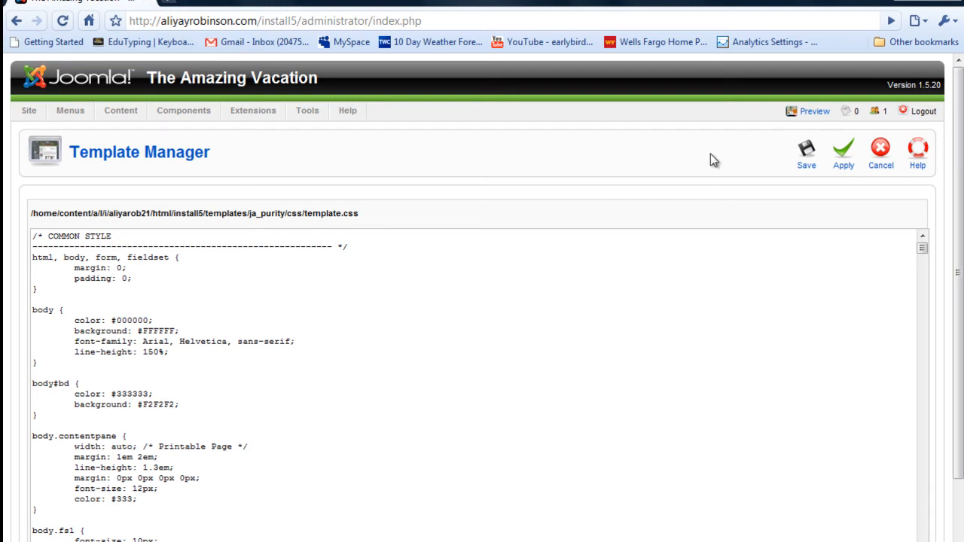
mouse_move(611, 211)
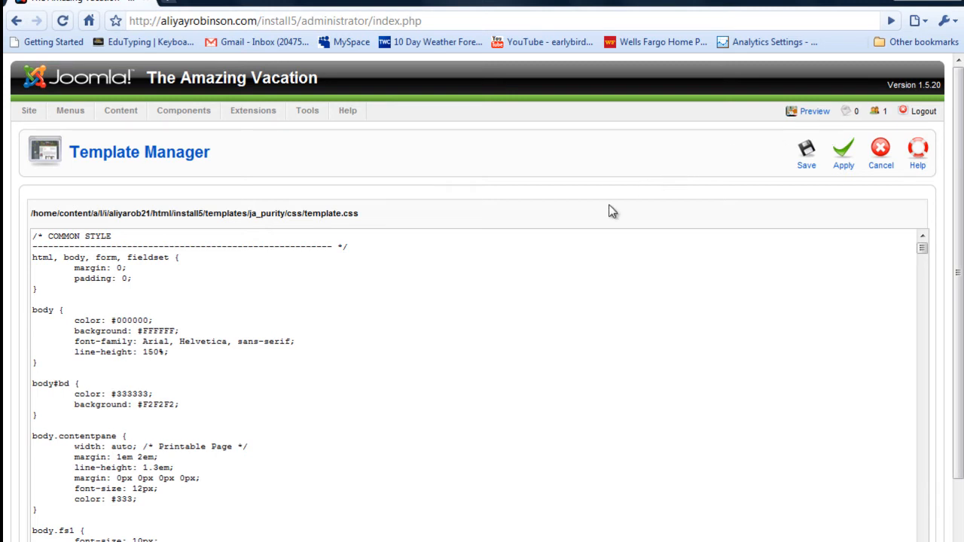
key(ctrl+f)
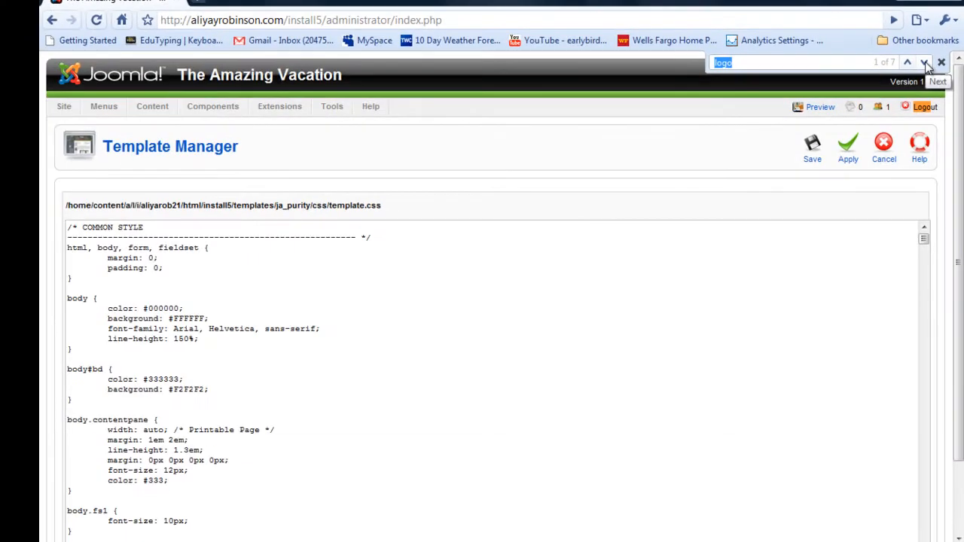
Jump to the next 'logo' match and bring the h1.logo a rule with logo.png into view.
click(925, 63)
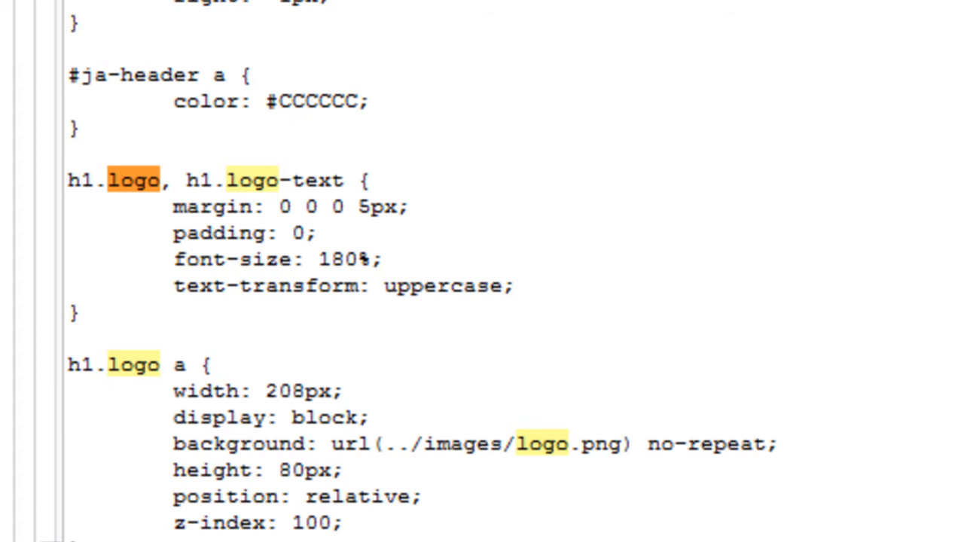
scroll(down, 3)
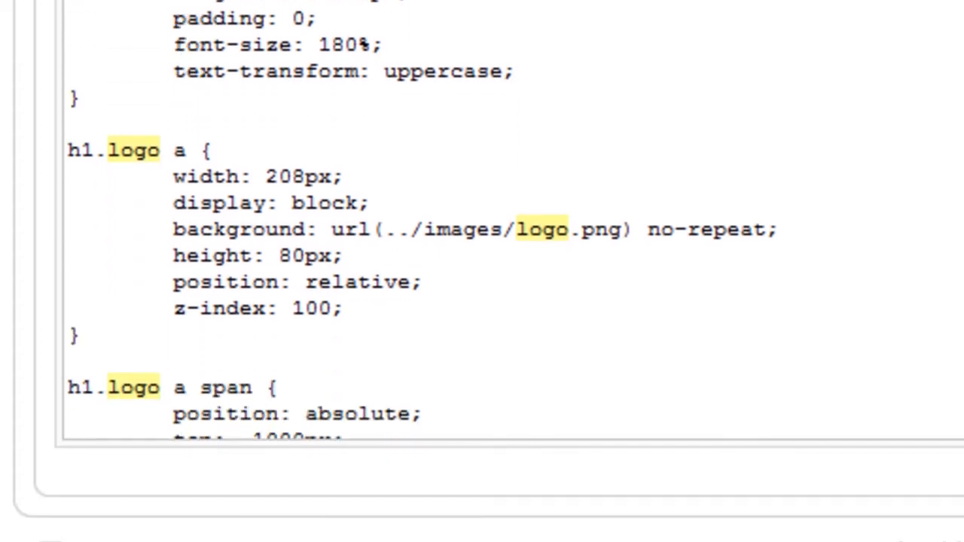
scroll(down, 3)
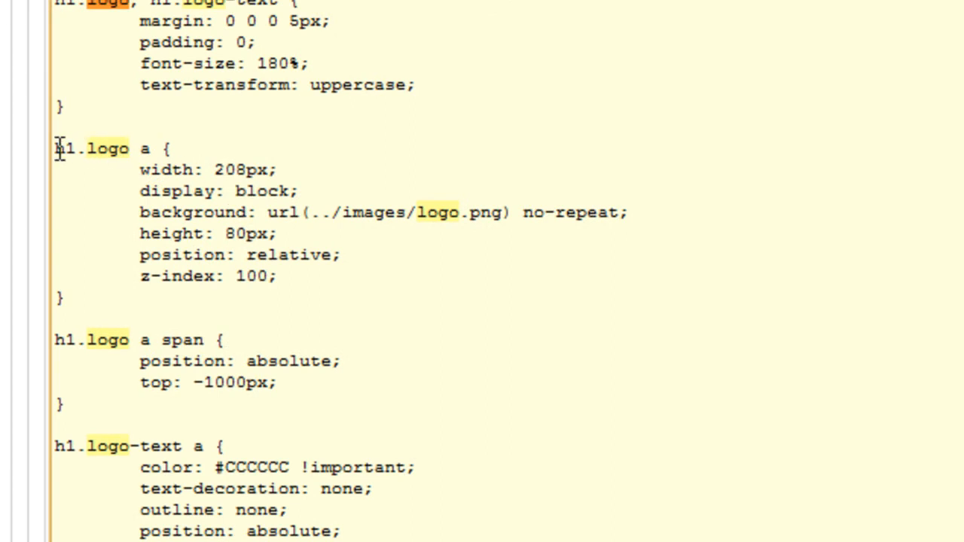
mouse_move(126, 158)
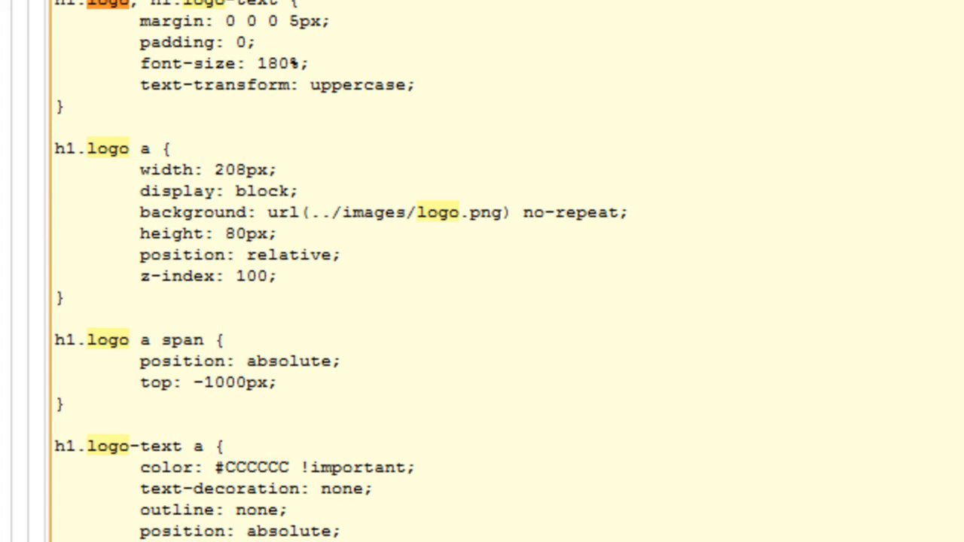
scroll(down, 3)
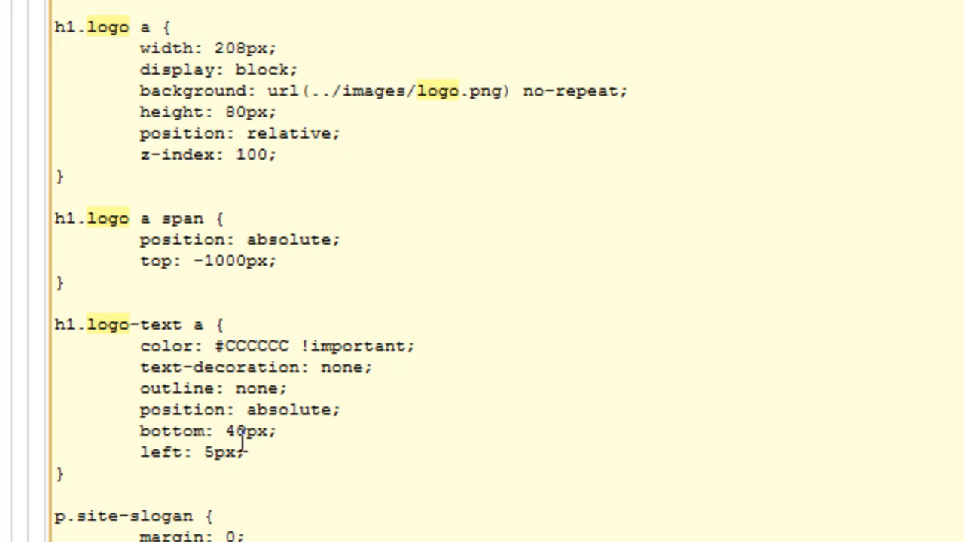
mouse_move(166, 47)
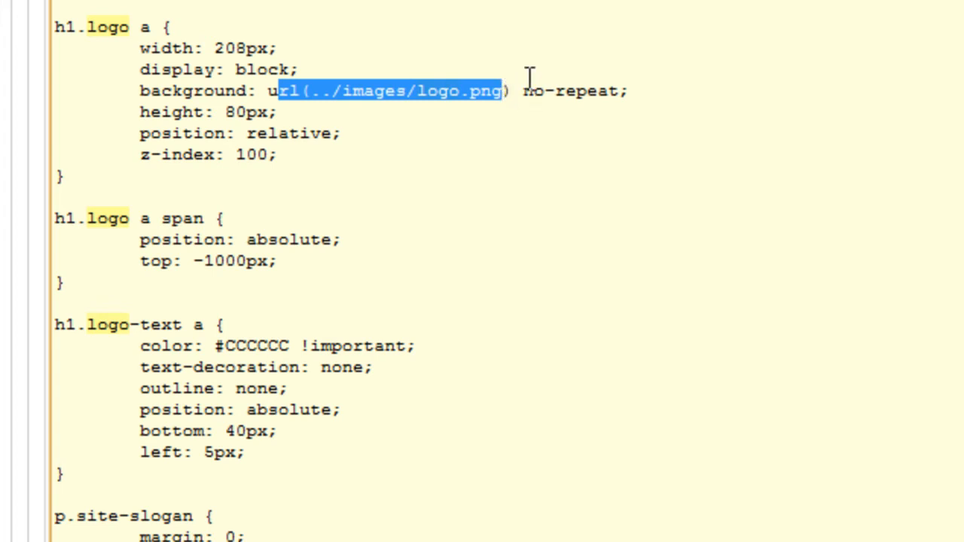
mouse_move(651, 234)
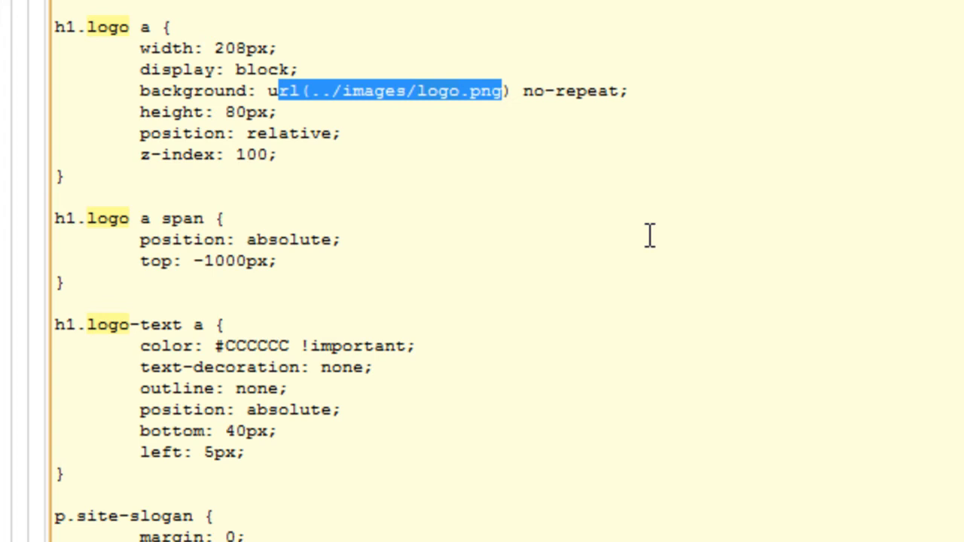
mouse_move(644, 232)
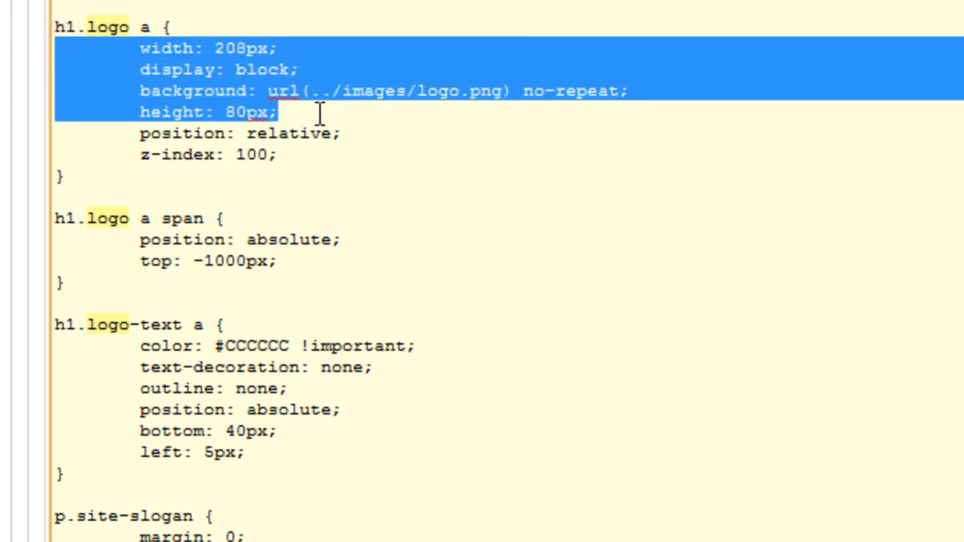
Duplicate the h1.logo a declarations and comment out the original set ending at 'z-index: 100;'.
drag(320, 112, 461, 154)
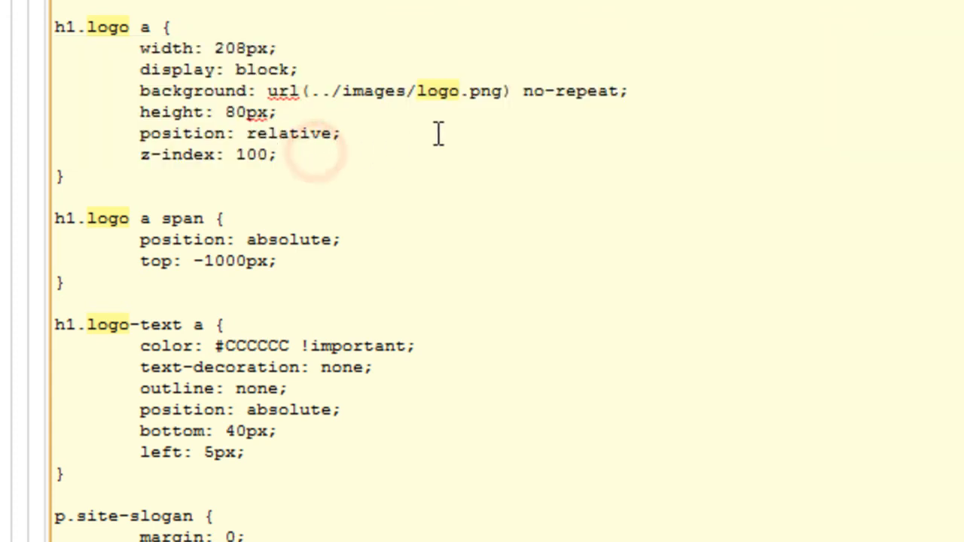
key(Return)
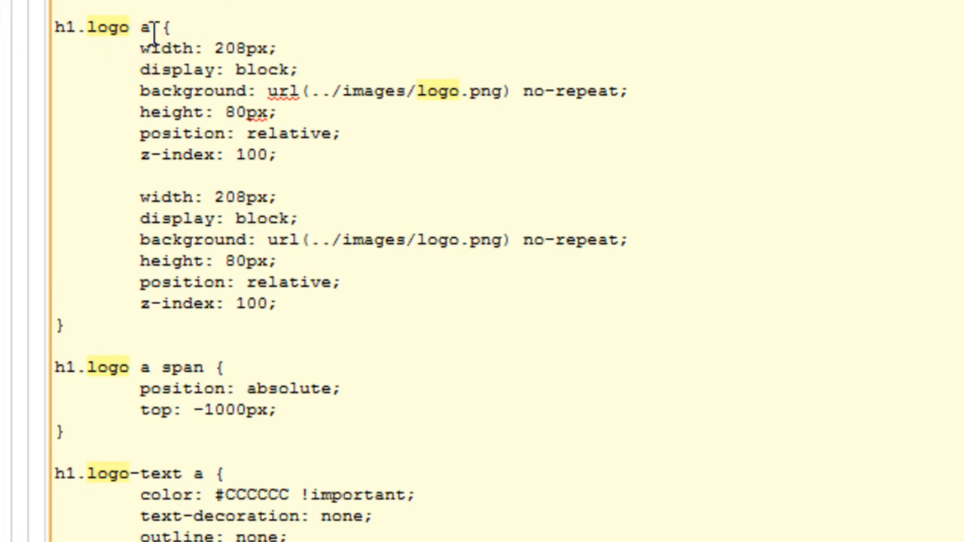
text(/*)
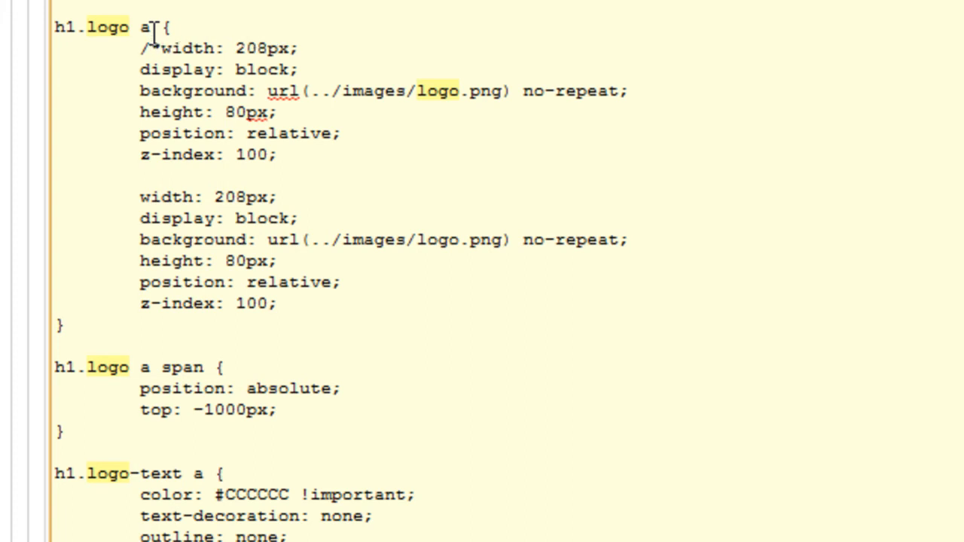
mouse_move(358, 123)
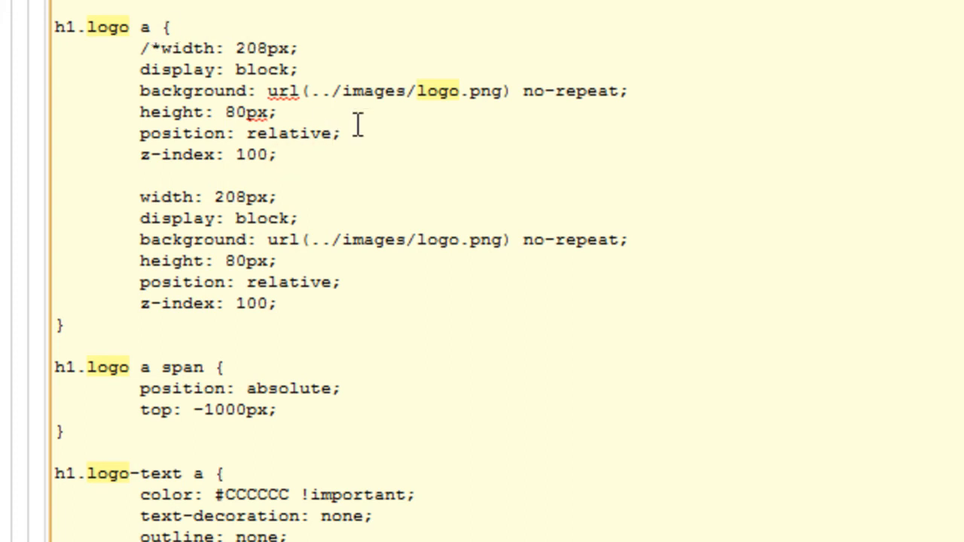
text(*/)
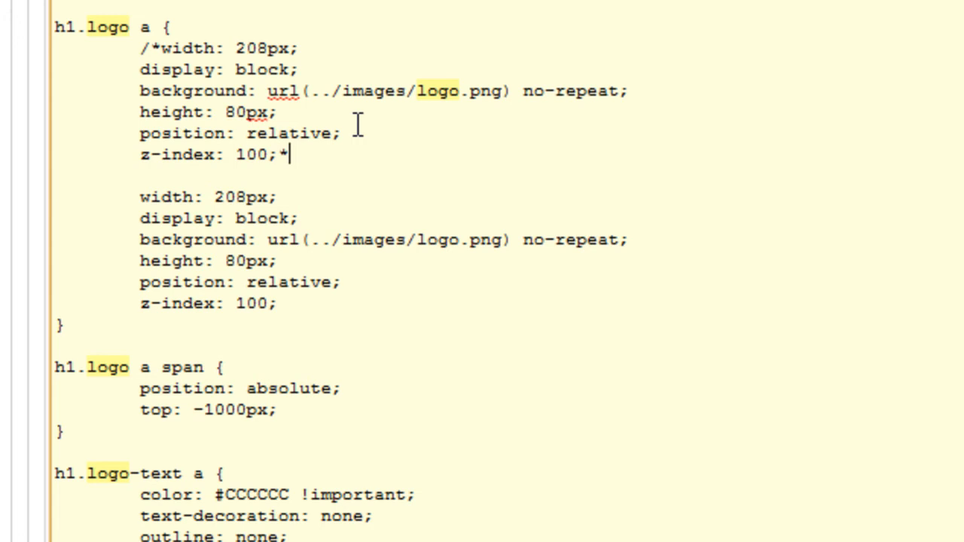
text(/)
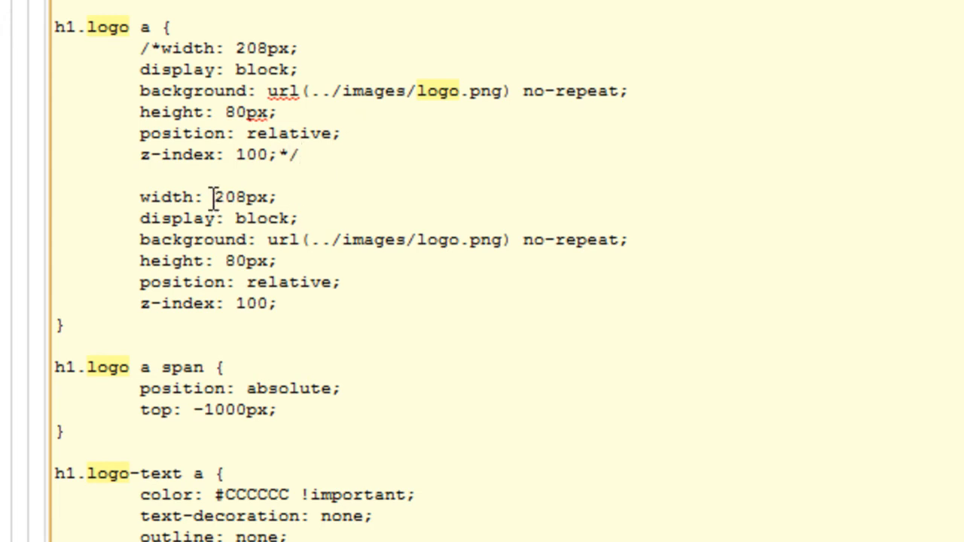
Select the width 208px and height 80px values in the active copy for editing.
double_click(241, 195)
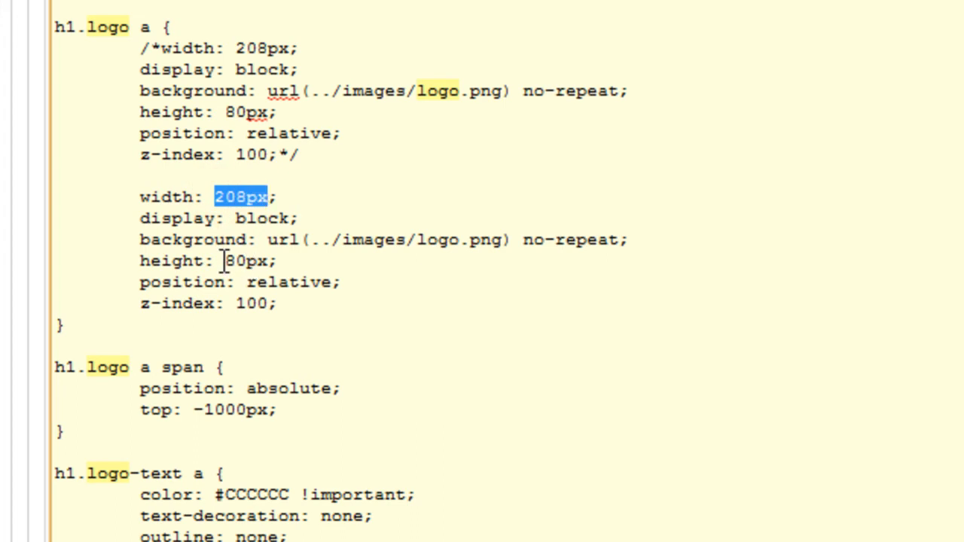
double_click(249, 260)
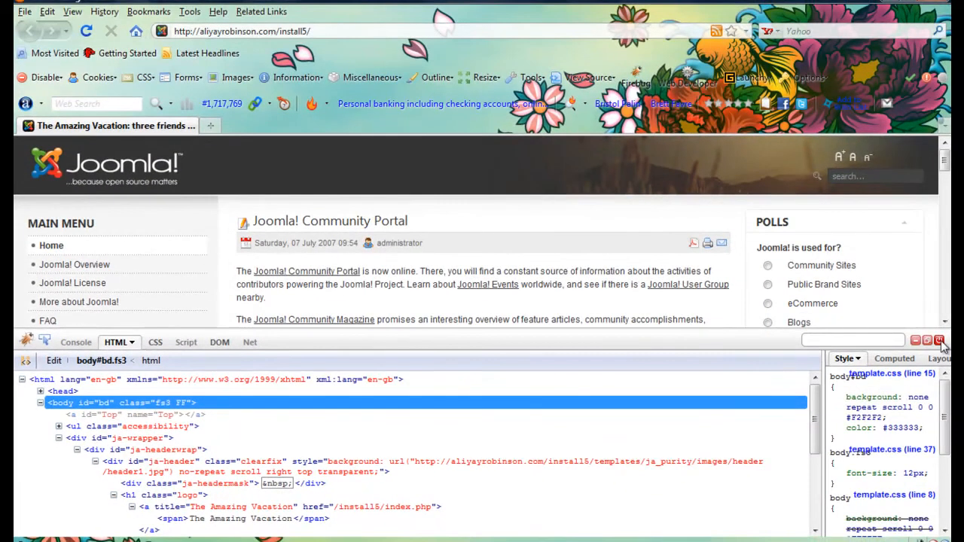
Hide Firebug and turn on Web Developer's on-page Display Ruler.
click(940, 340)
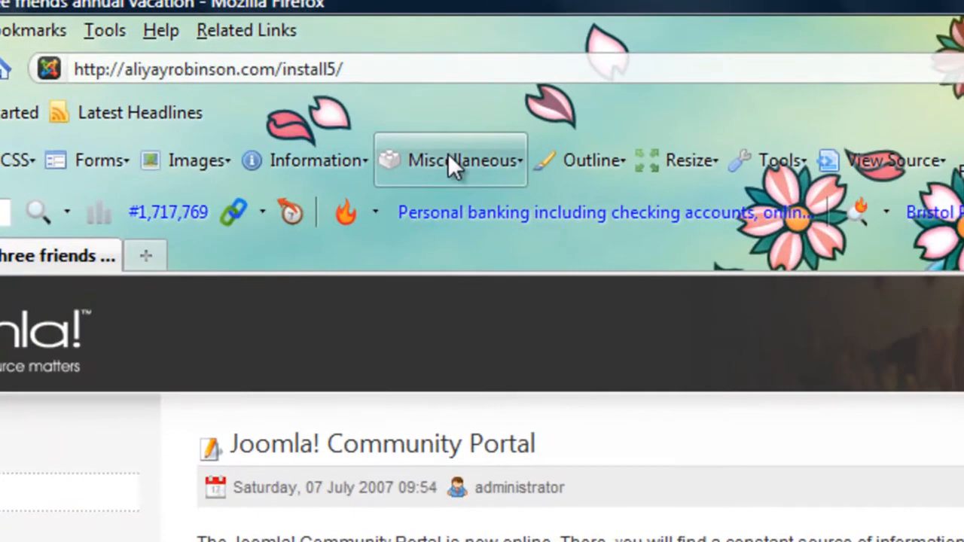
click(450, 159)
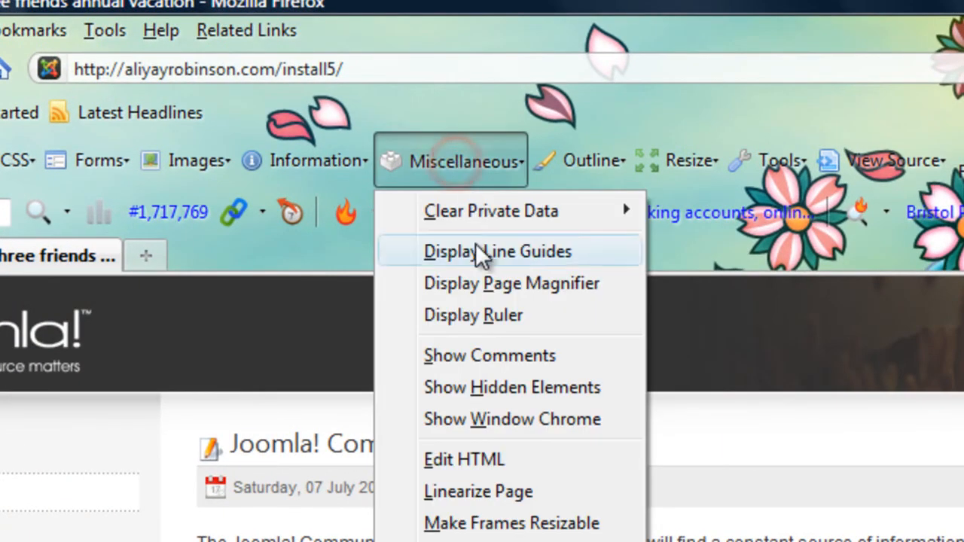
mouse_move(407, 347)
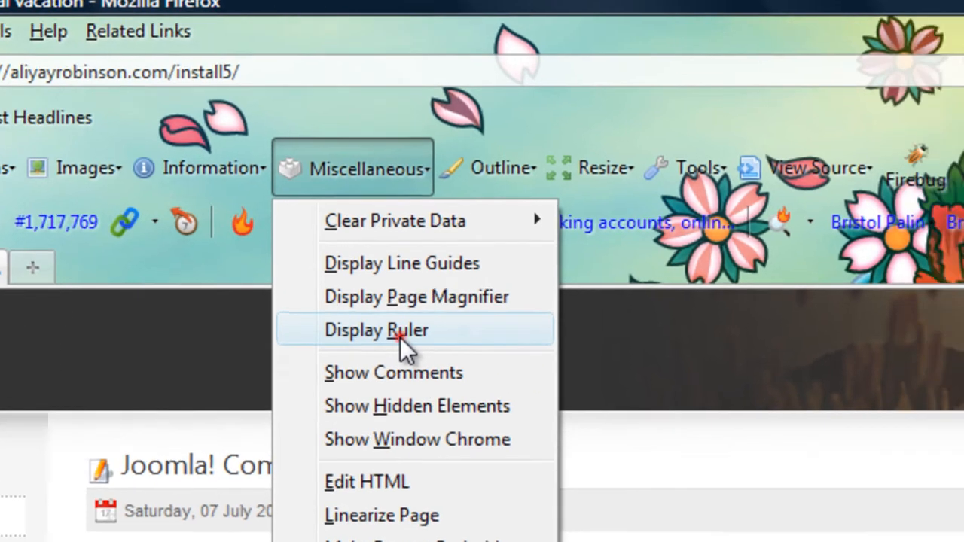
click(375, 330)
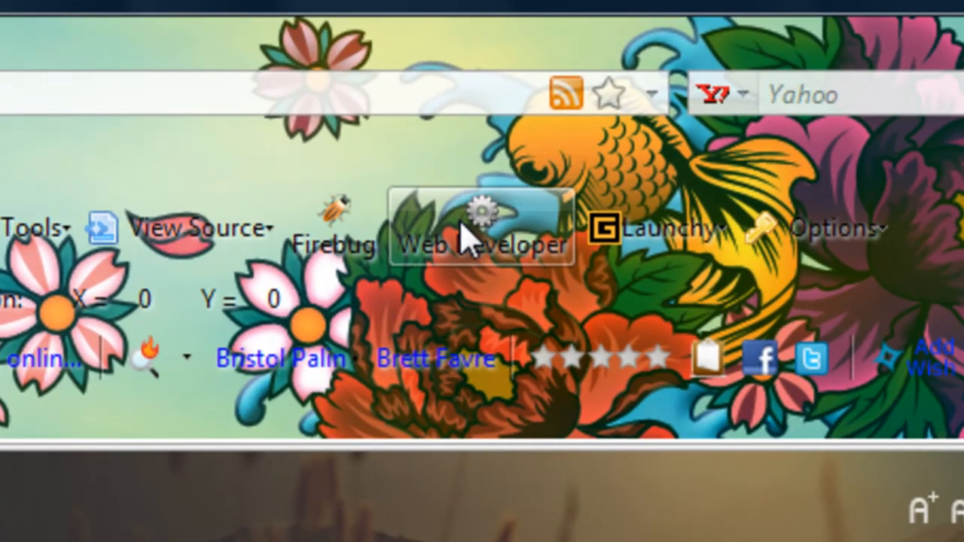
mouse_move(470, 238)
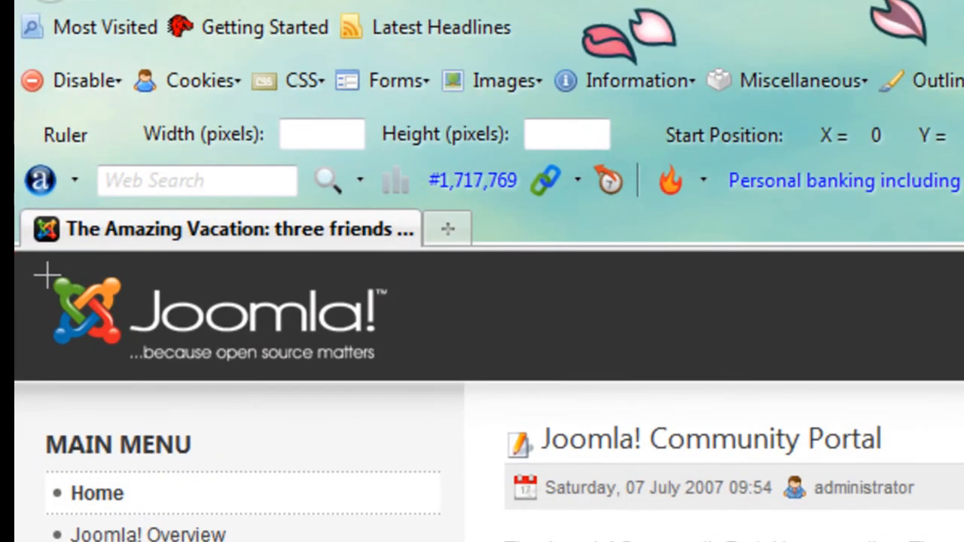
Measure the Joomla logo with the ruler at about 212 by 55 pixels.
drag(48, 274, 376, 349)
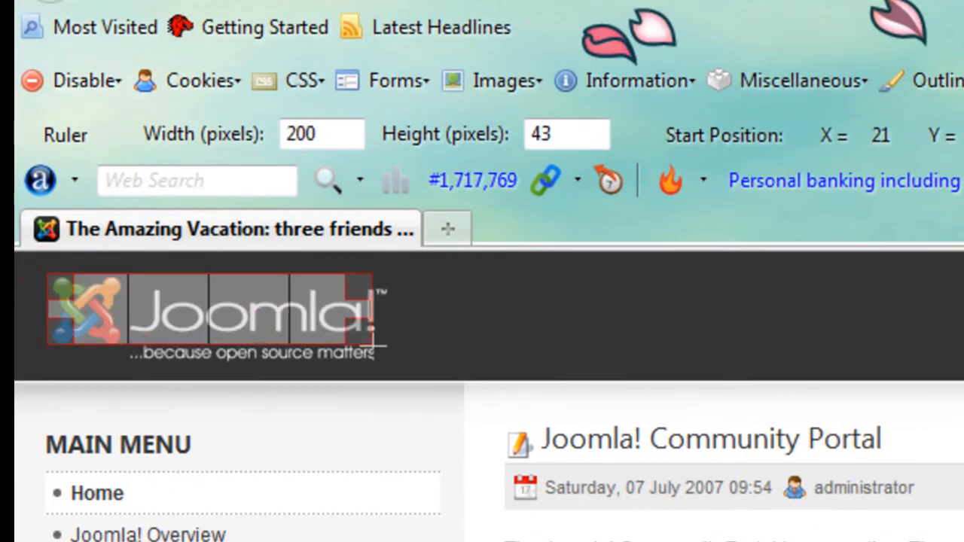
drag(371, 349, 392, 367)
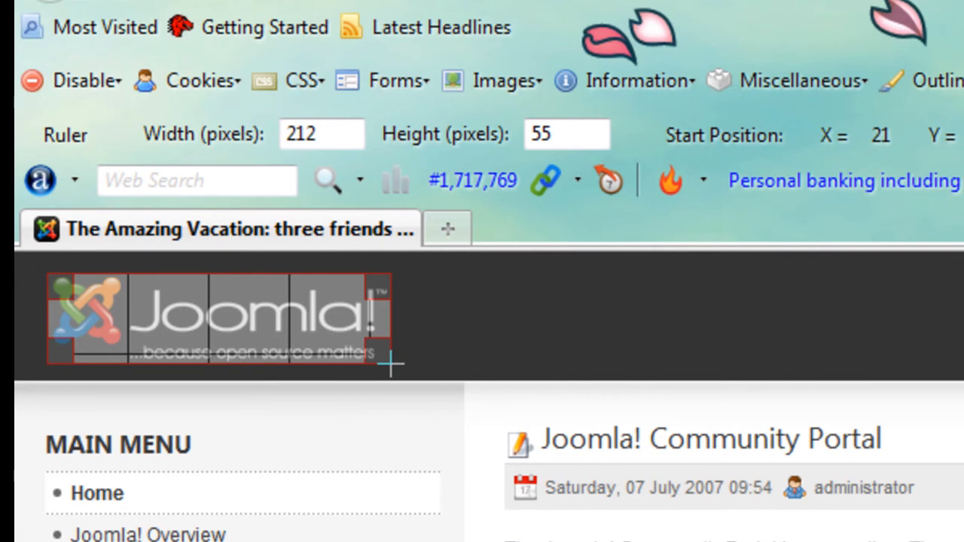
drag(390, 366, 390, 379)
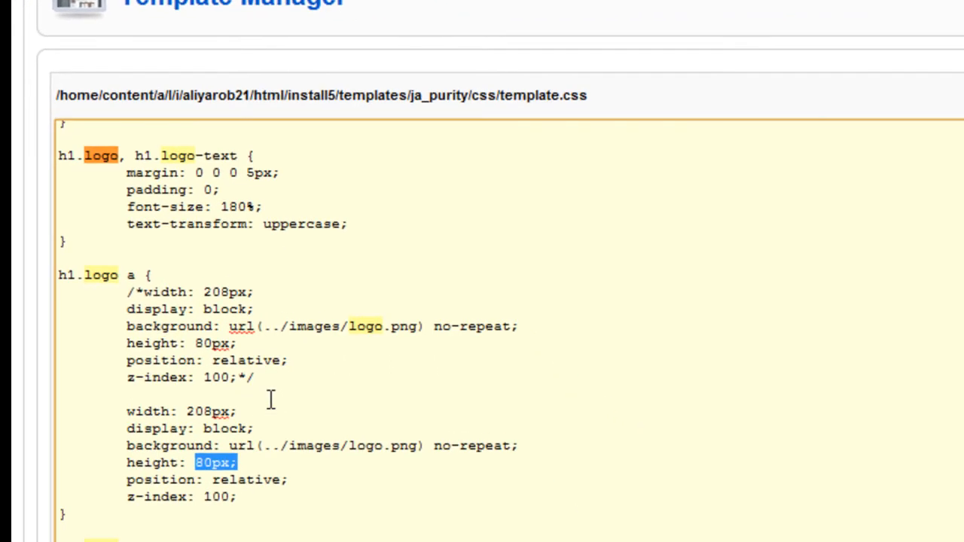
mouse_move(437, 416)
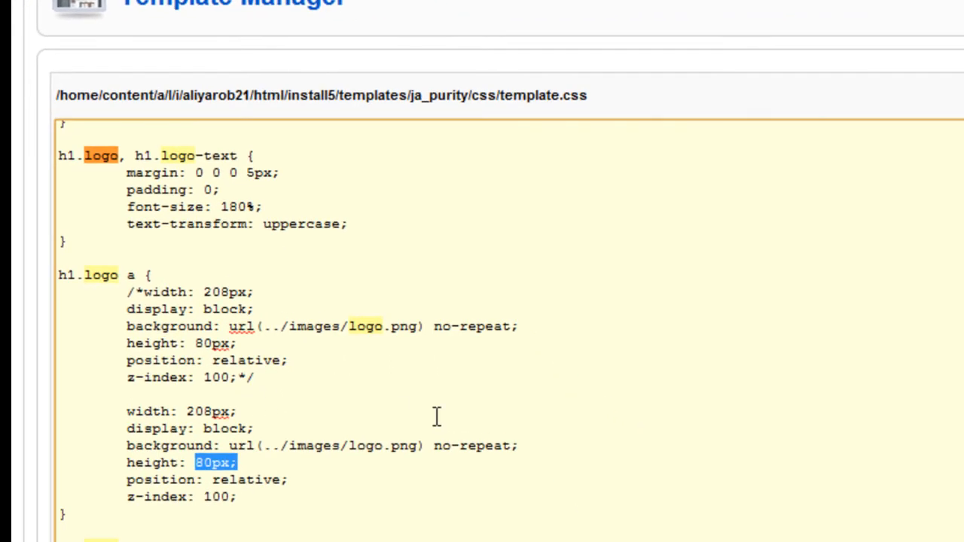
mouse_move(446, 385)
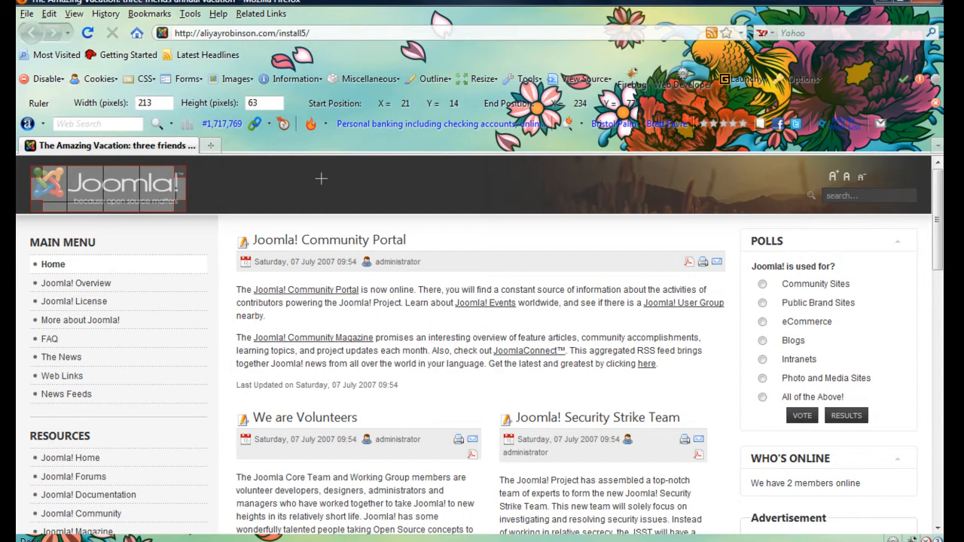
mouse_move(188, 164)
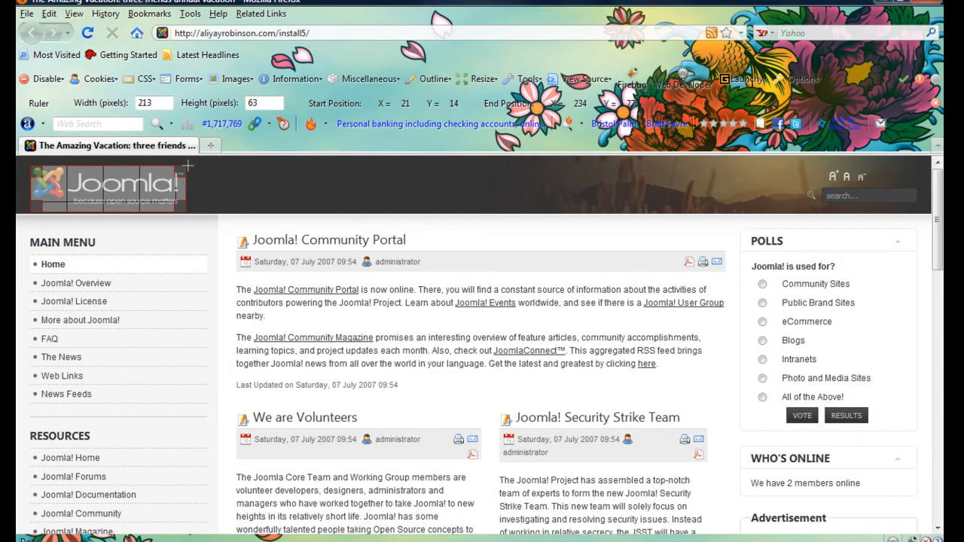
mouse_move(188, 154)
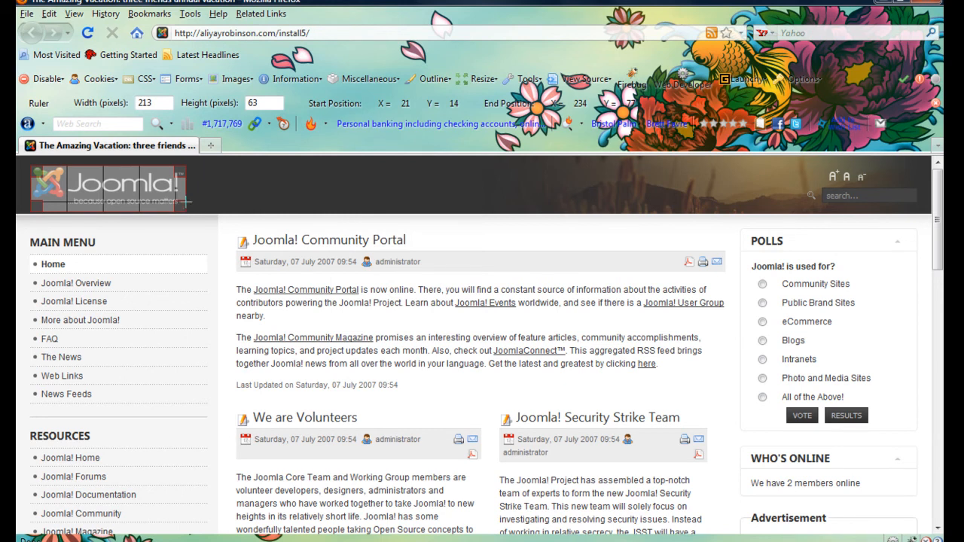
mouse_move(196, 188)
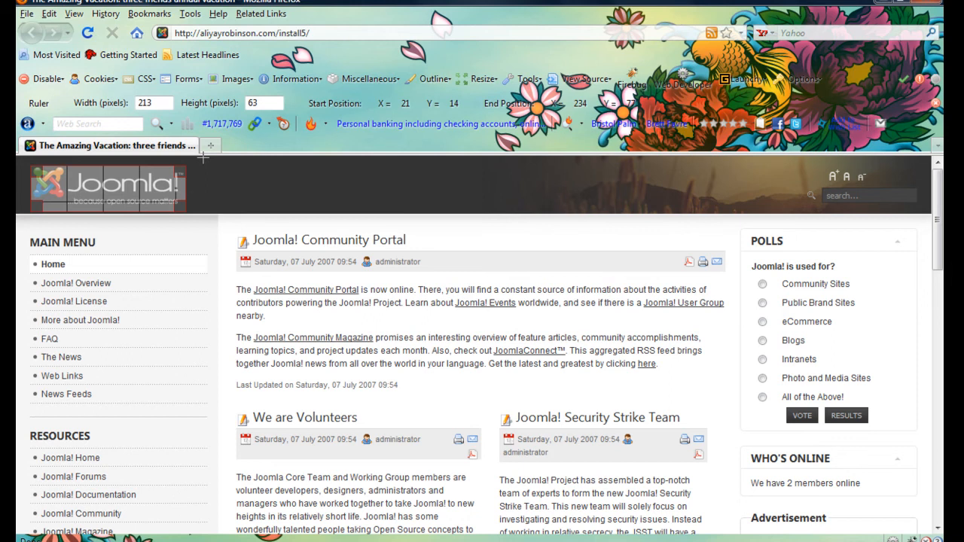
mouse_move(252, 197)
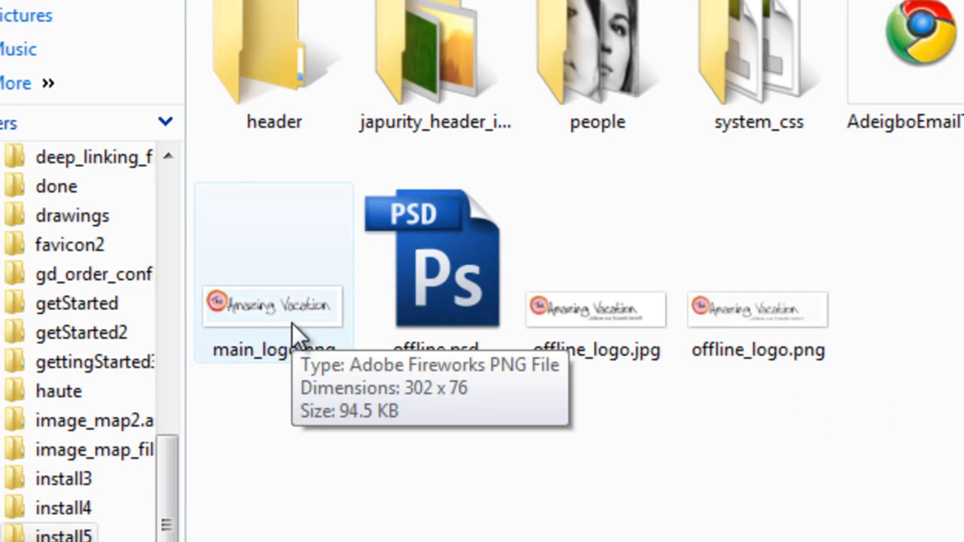
mouse_move(244, 377)
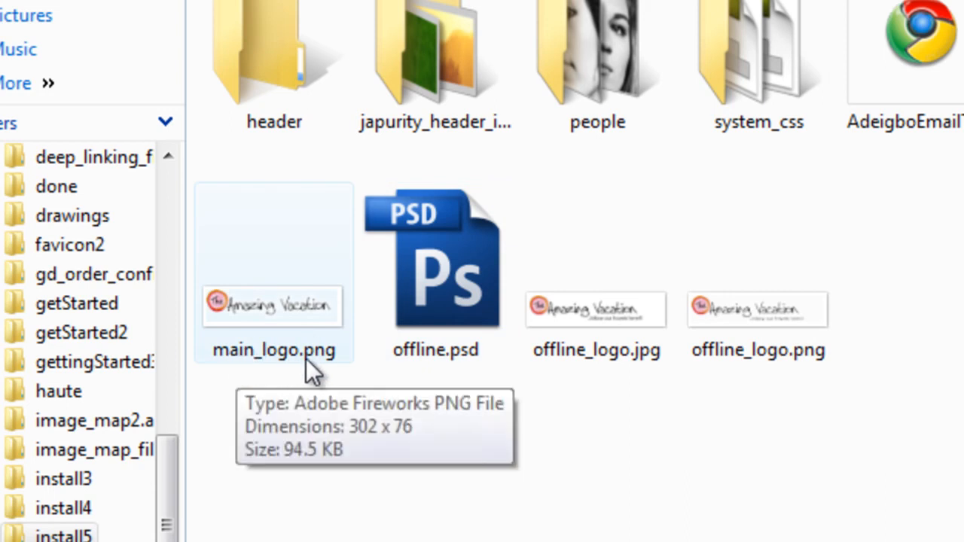
mouse_move(671, 496)
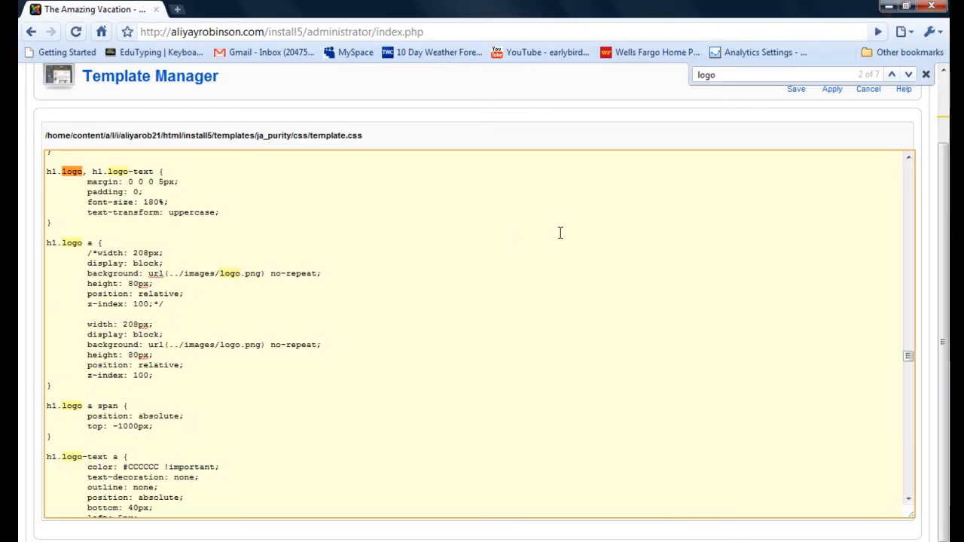
mouse_move(386, 179)
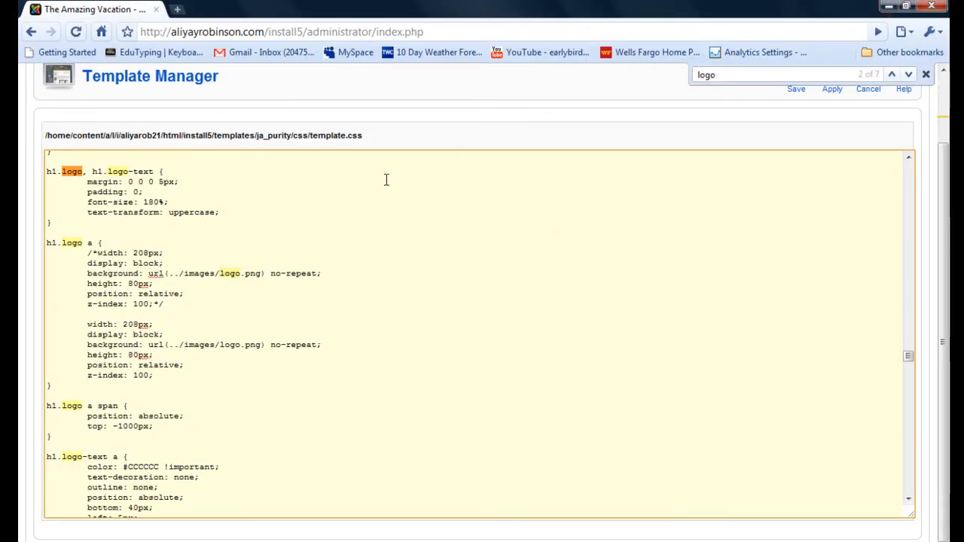
Change the active h1.logo a rule to main_logo.png at 302px width.
key(ctrl+plus)
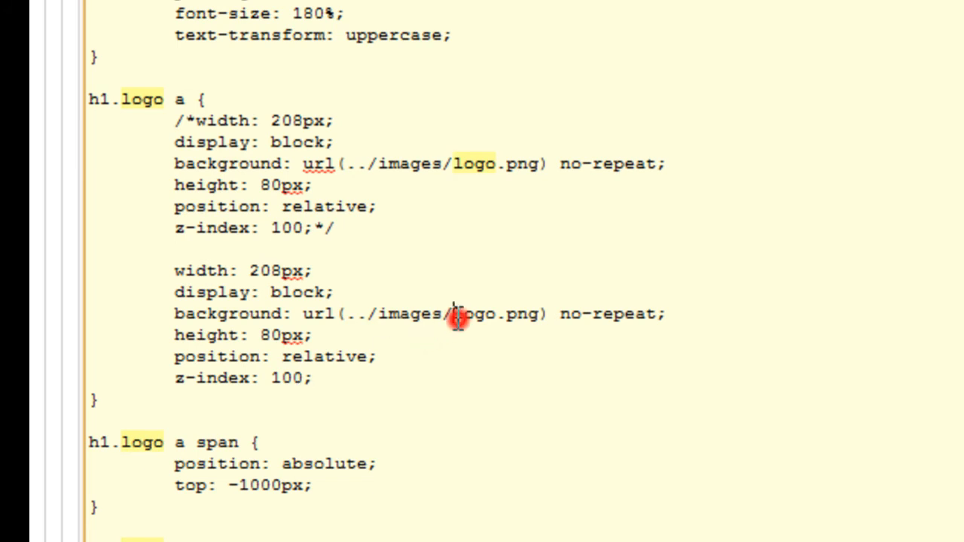
text(mai)
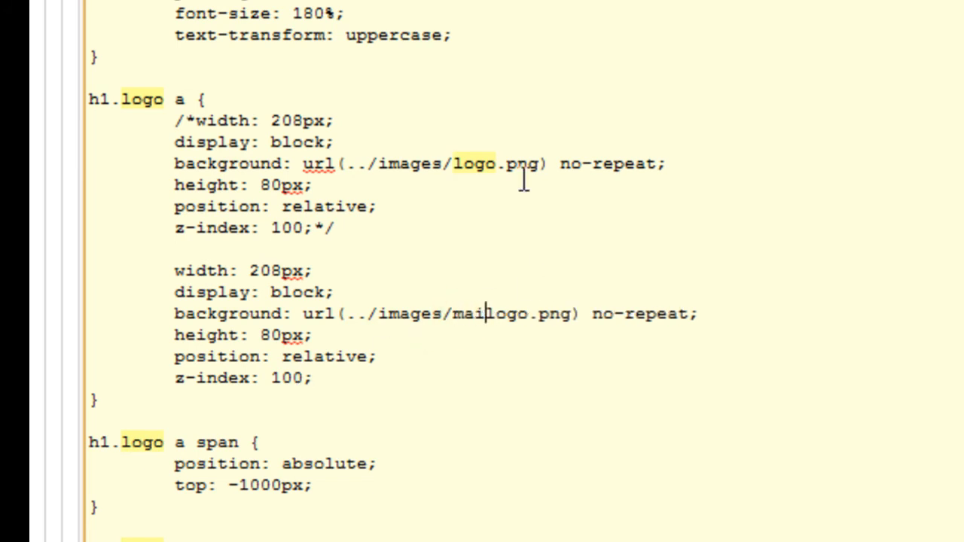
text(n_)
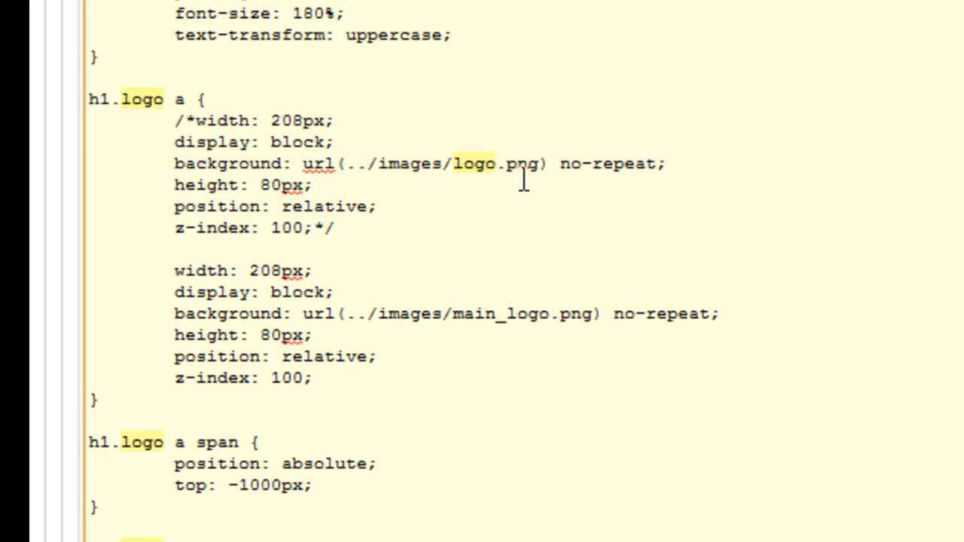
click(259, 271)
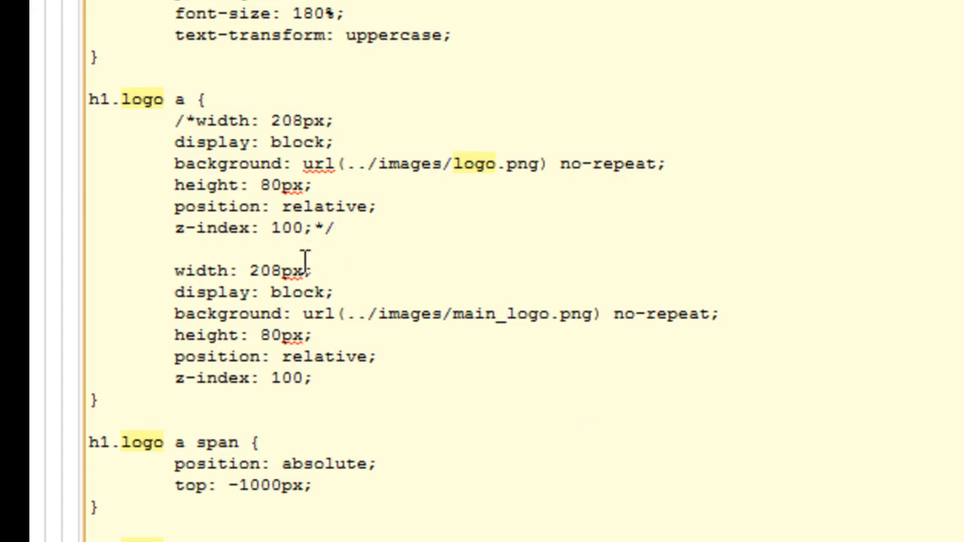
double_click(265, 271)
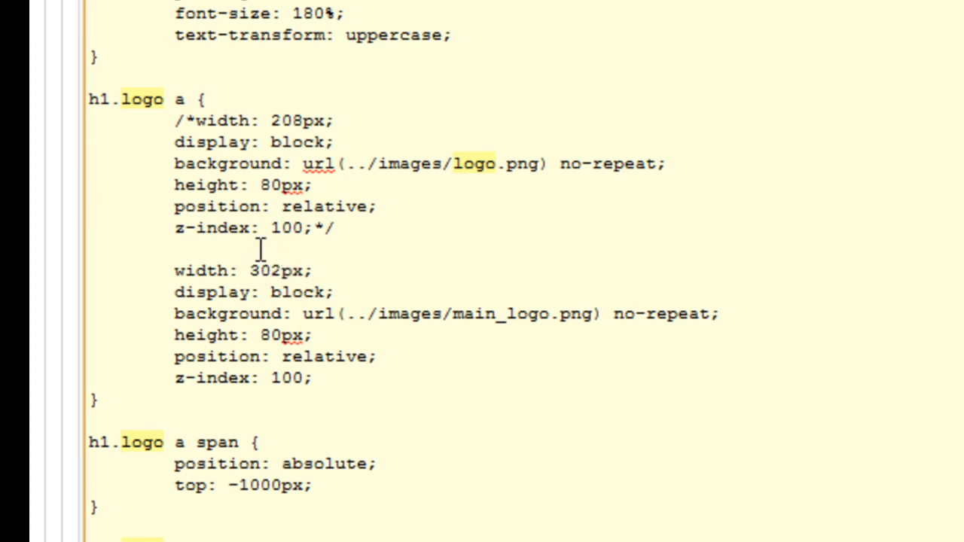
double_click(272, 334)
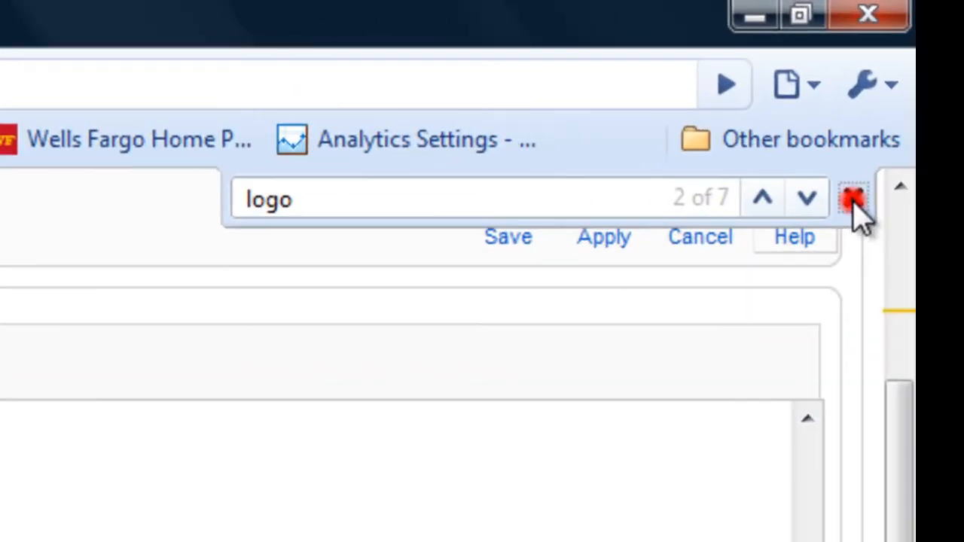
Save and apply the template.css edits.
click(853, 199)
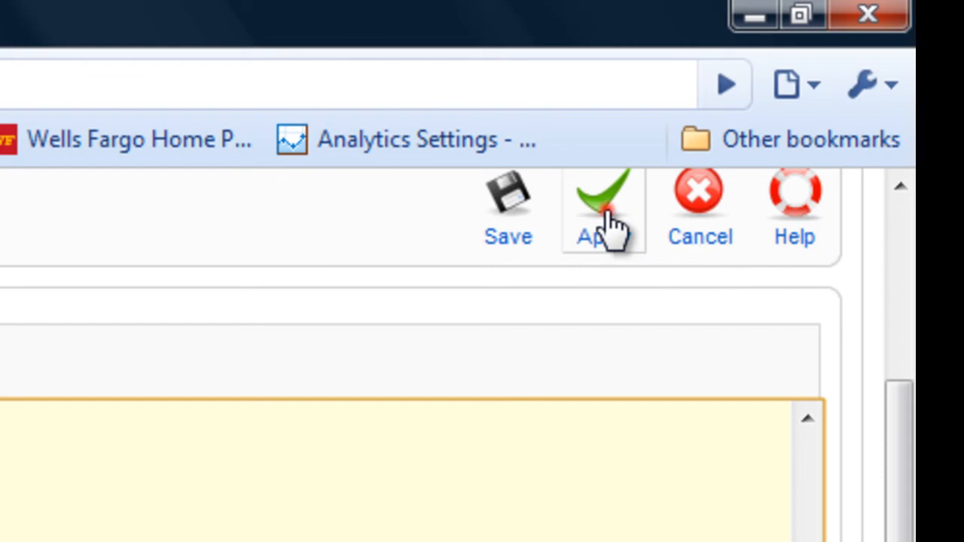
click(603, 211)
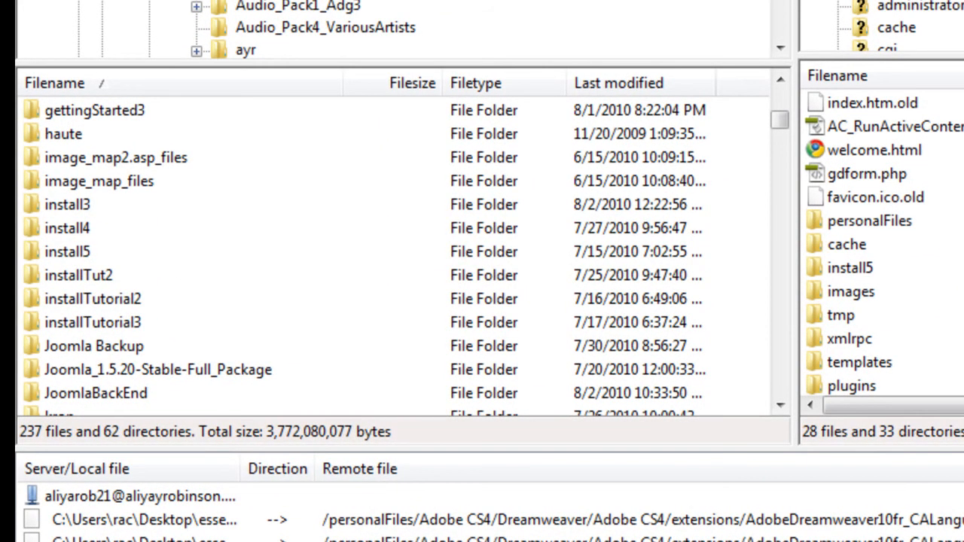
mouse_move(81, 264)
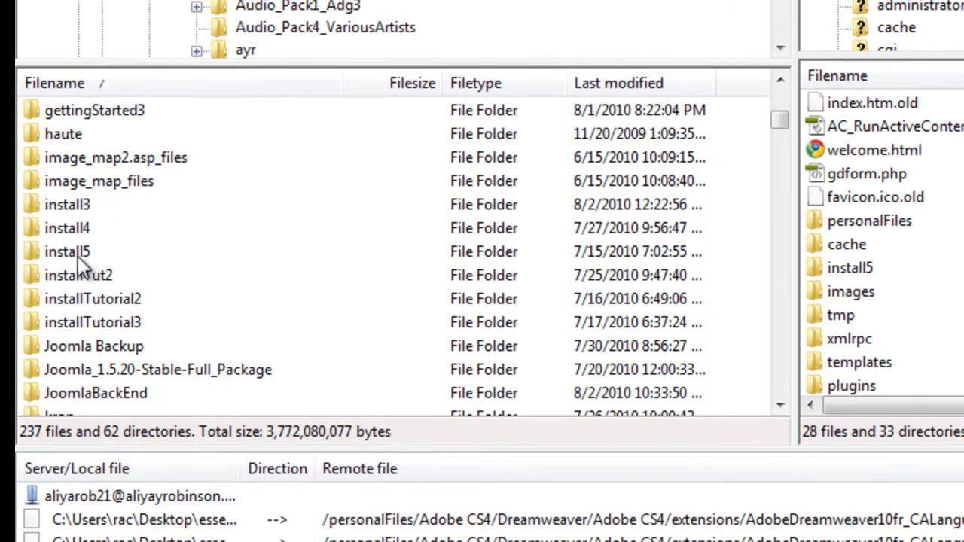
Show the local install5 folder with main_logo.png and the server's install5 site folder.
double_click(68, 249)
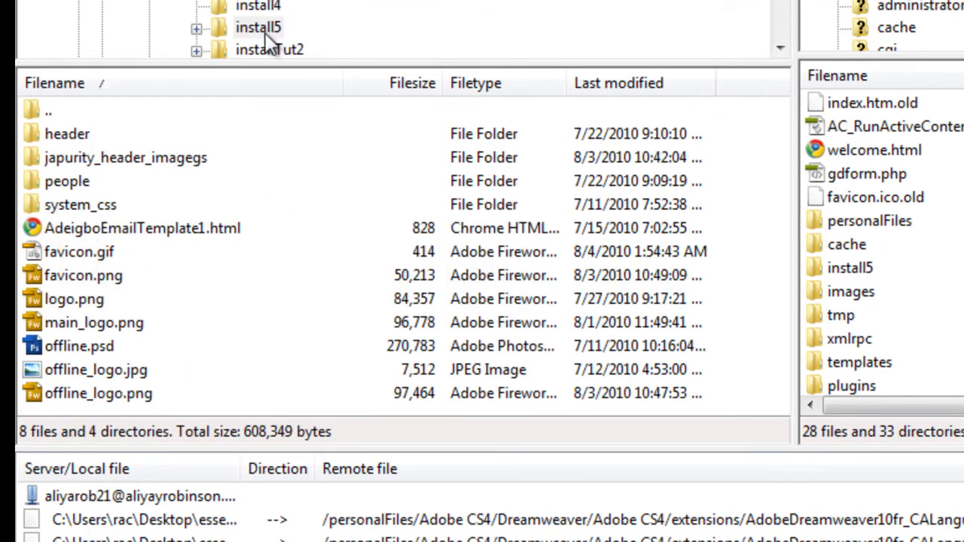
mouse_move(166, 331)
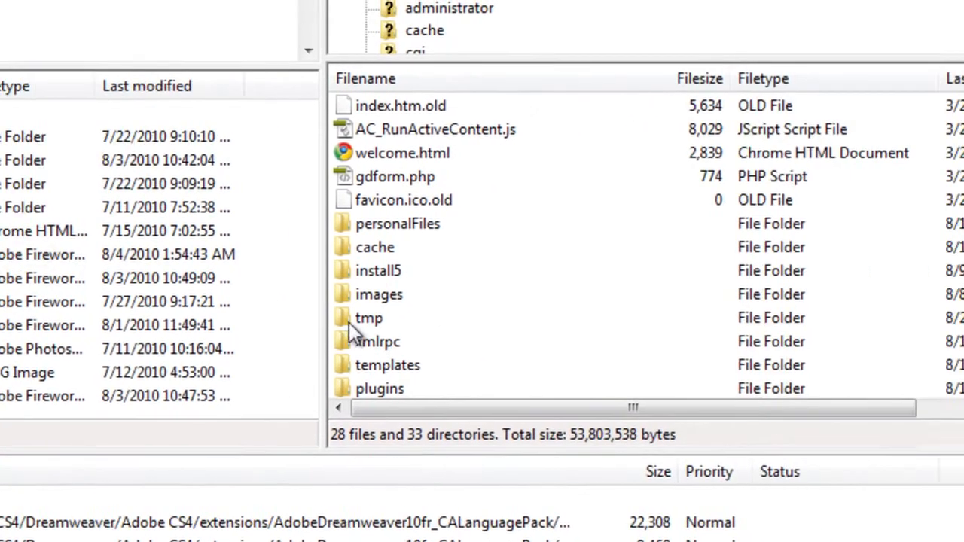
double_click(378, 271)
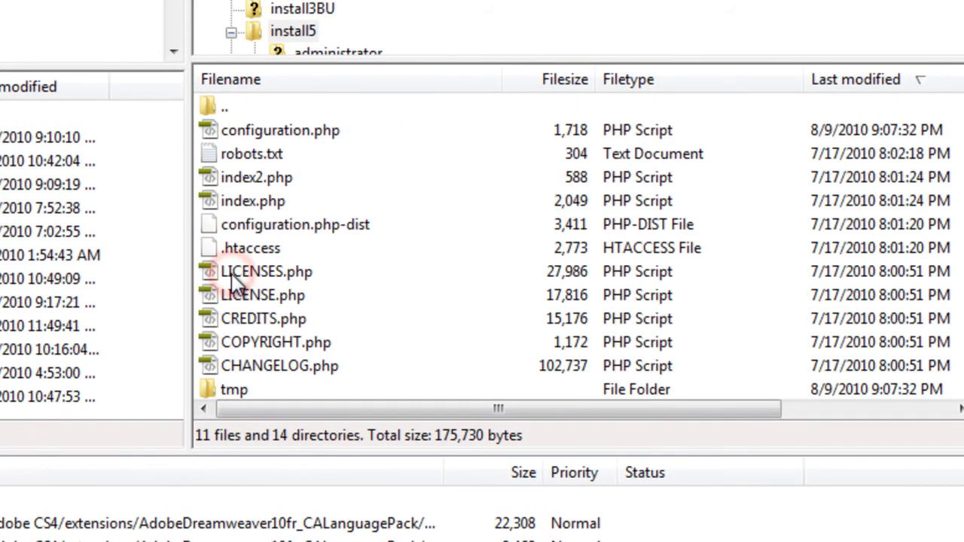
scroll(down, 3)
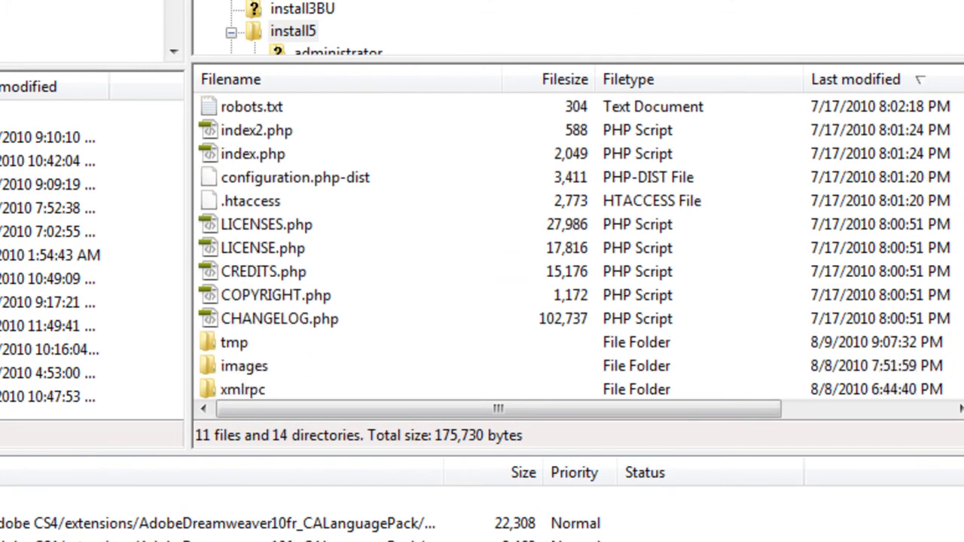
scroll(down, 3)
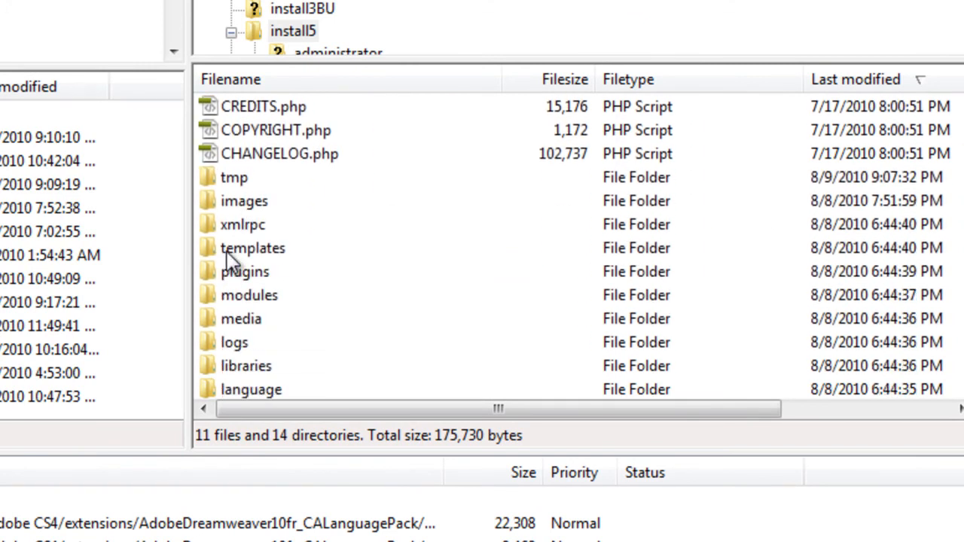
Navigate the remote side to templates > ja_purity > images.
double_click(253, 247)
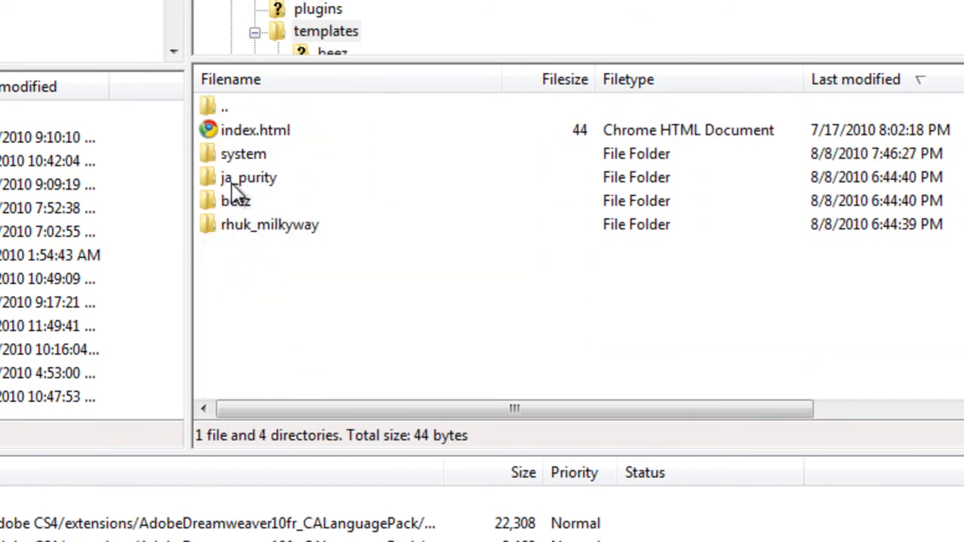
click(249, 177)
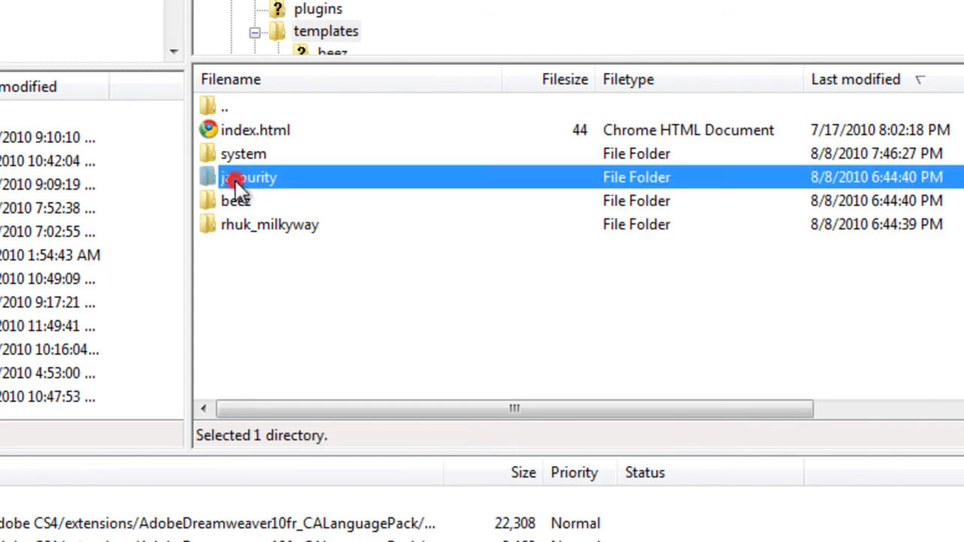
double_click(247, 177)
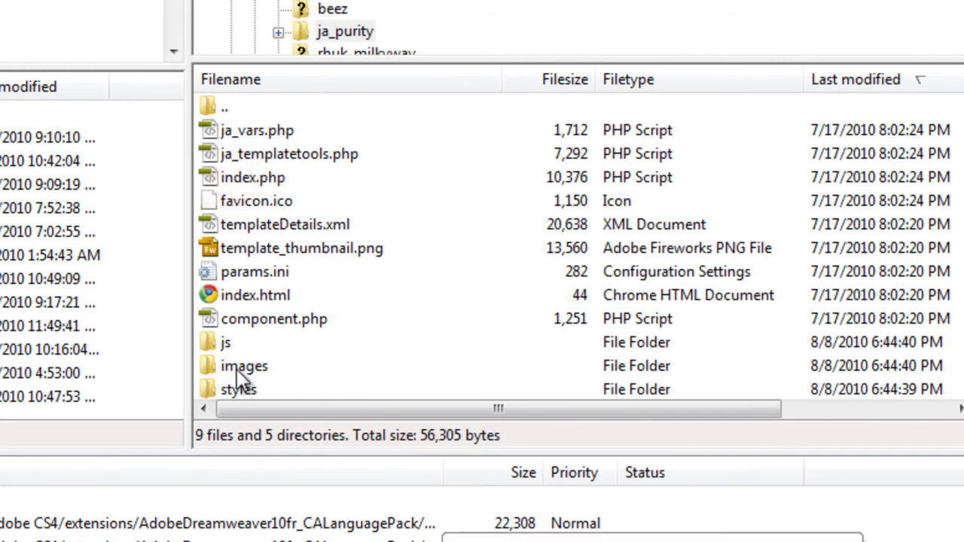
double_click(244, 366)
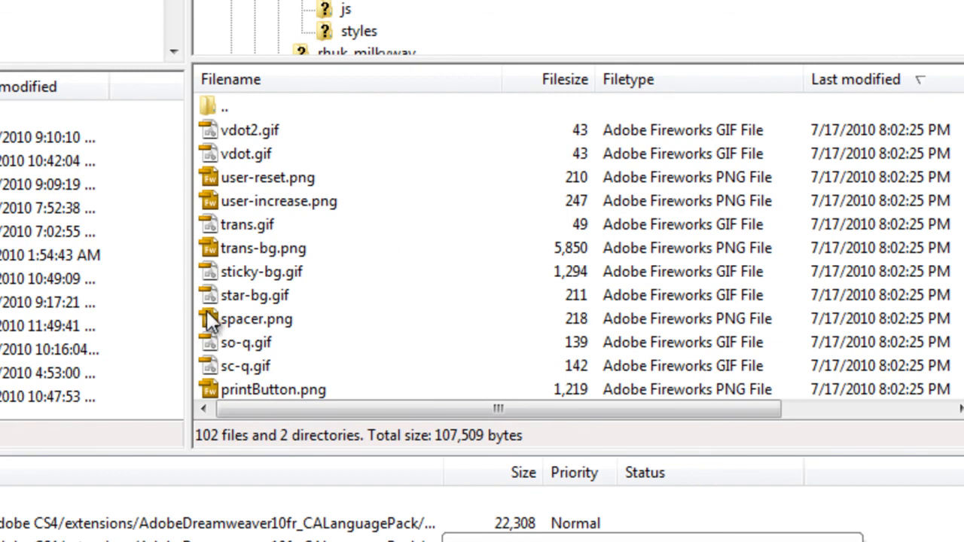
scroll(down, 3)
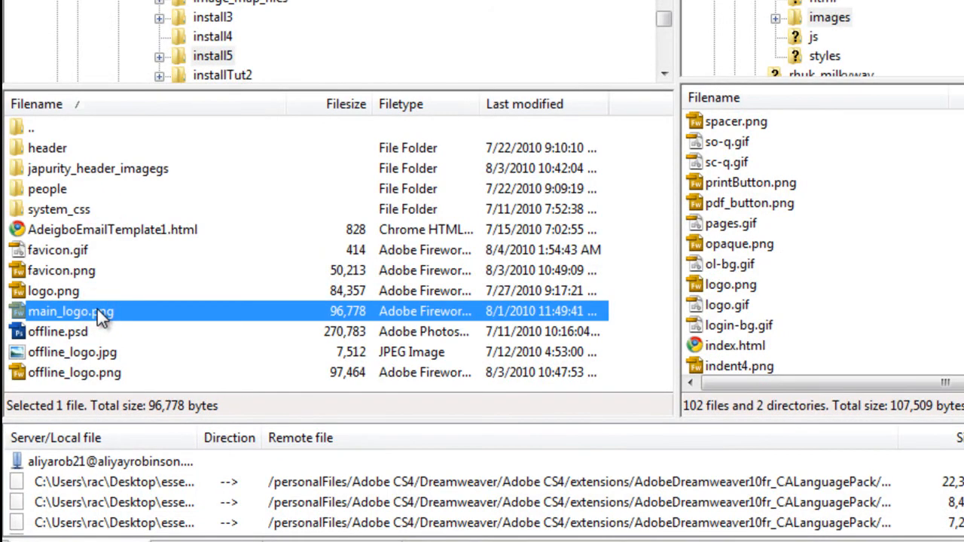
mouse_move(111, 320)
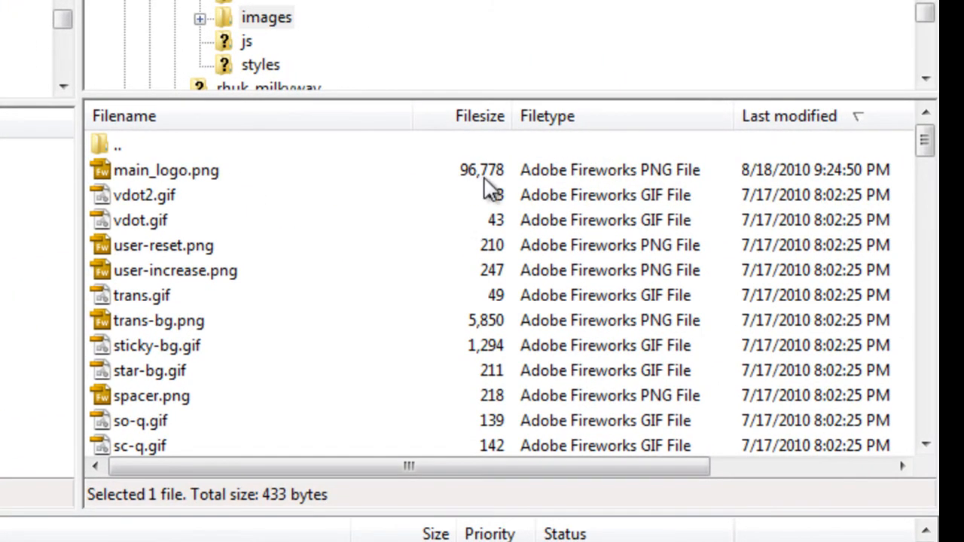
mouse_move(508, 193)
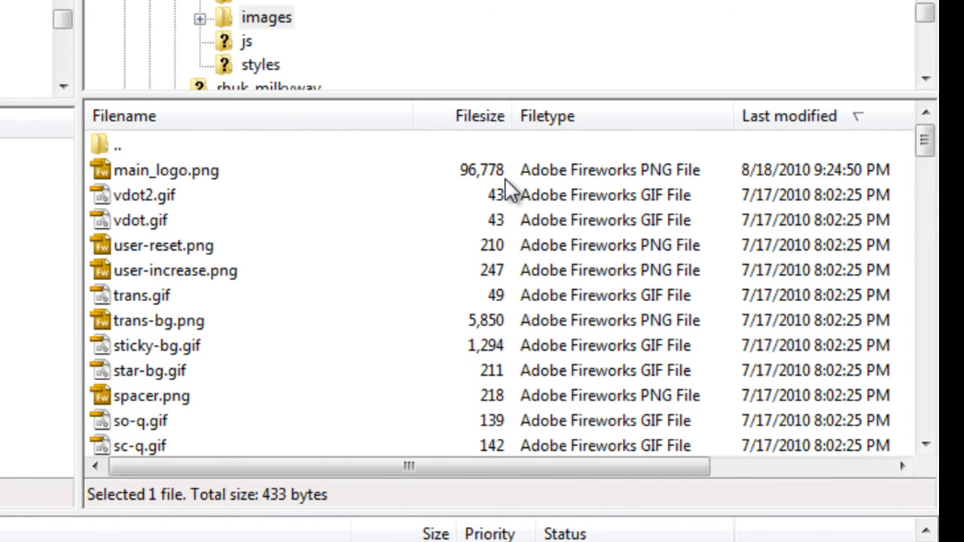
Check the remote images listing for the uploaded main_logo.png (96,778 bytes).
scroll(down, 3)
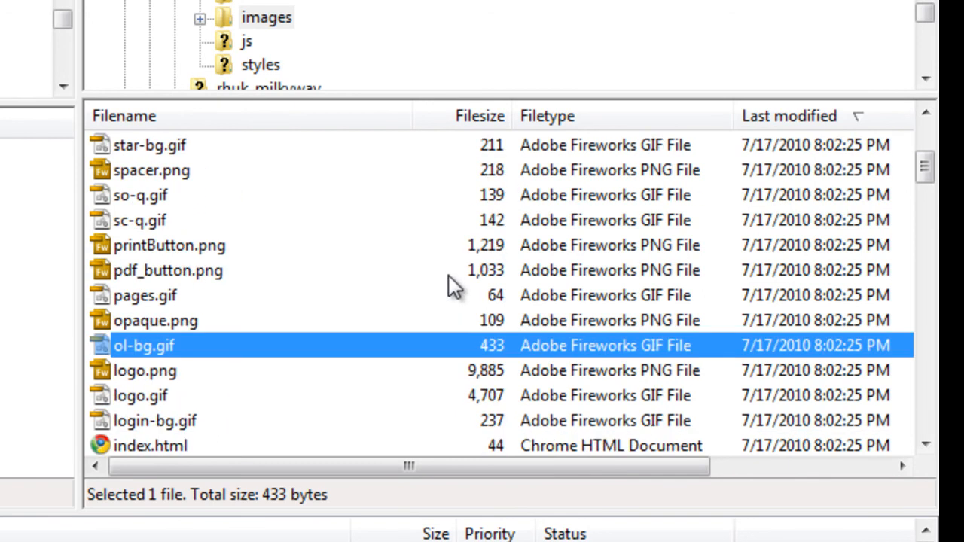
mouse_move(448, 389)
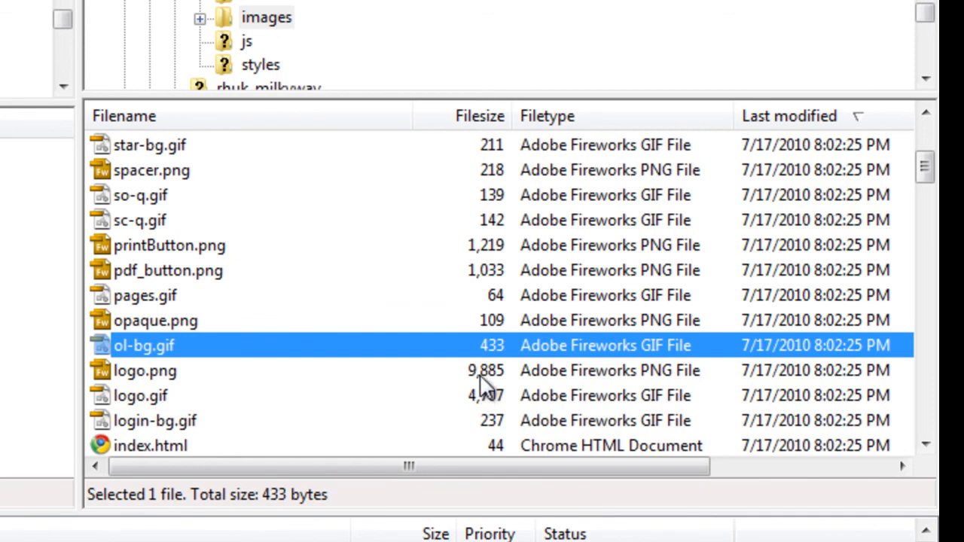
scroll(up, 3)
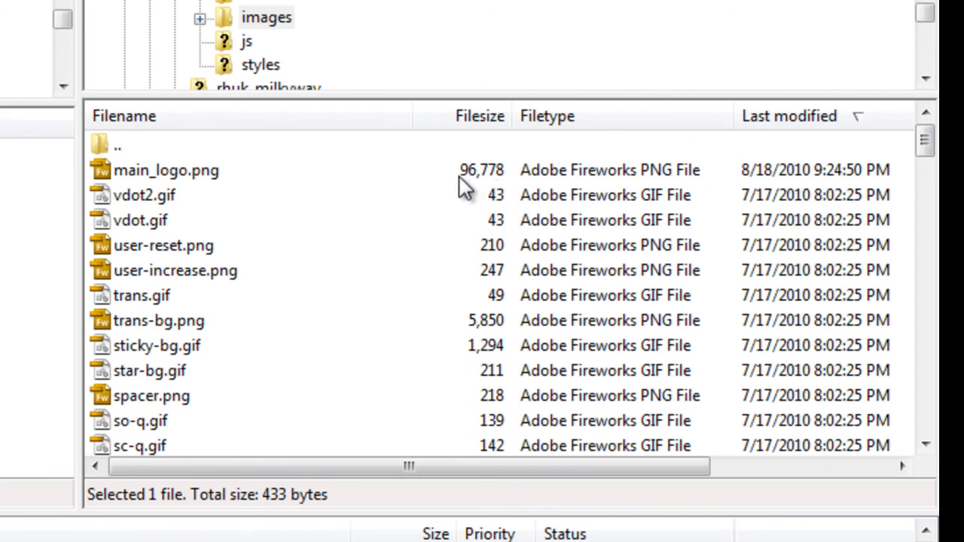
scroll(down, 3)
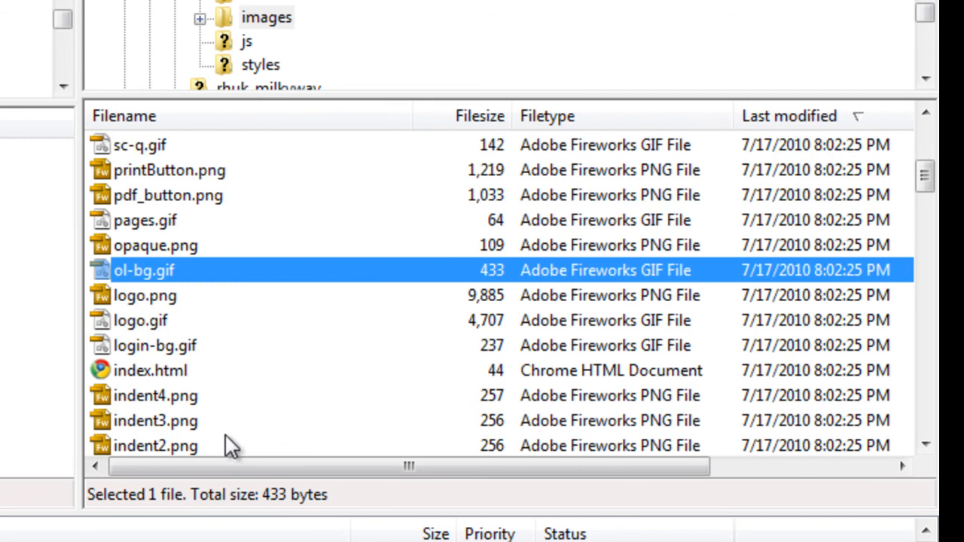
mouse_move(271, 410)
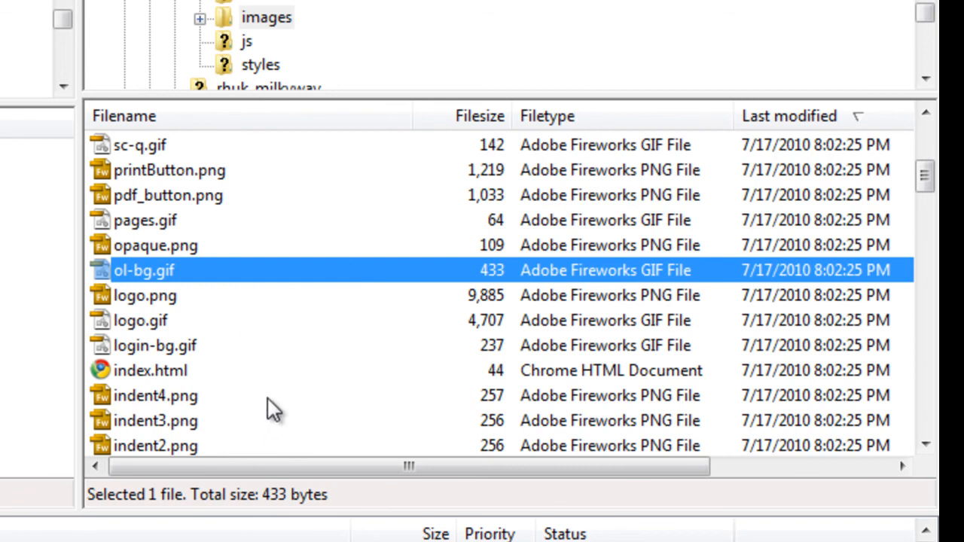
mouse_move(459, 294)
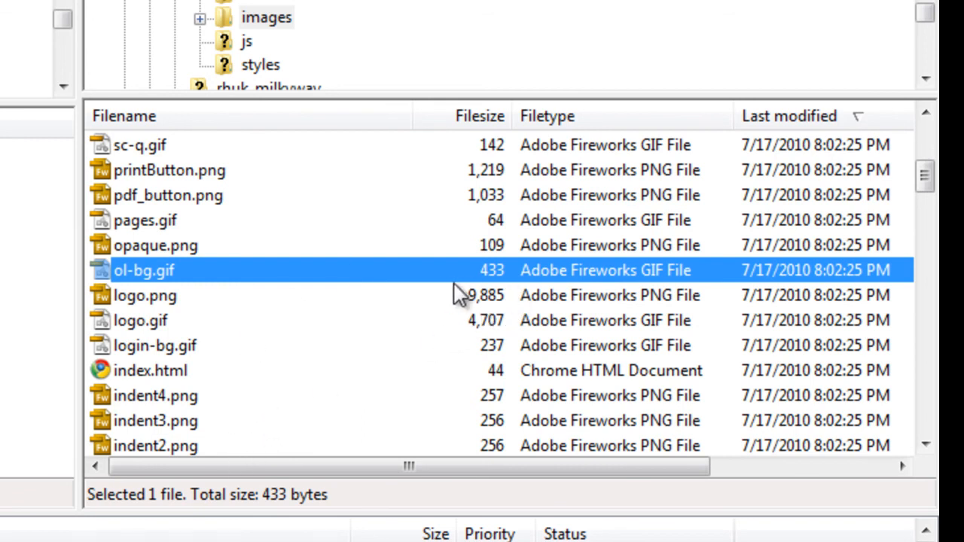
mouse_move(512, 312)
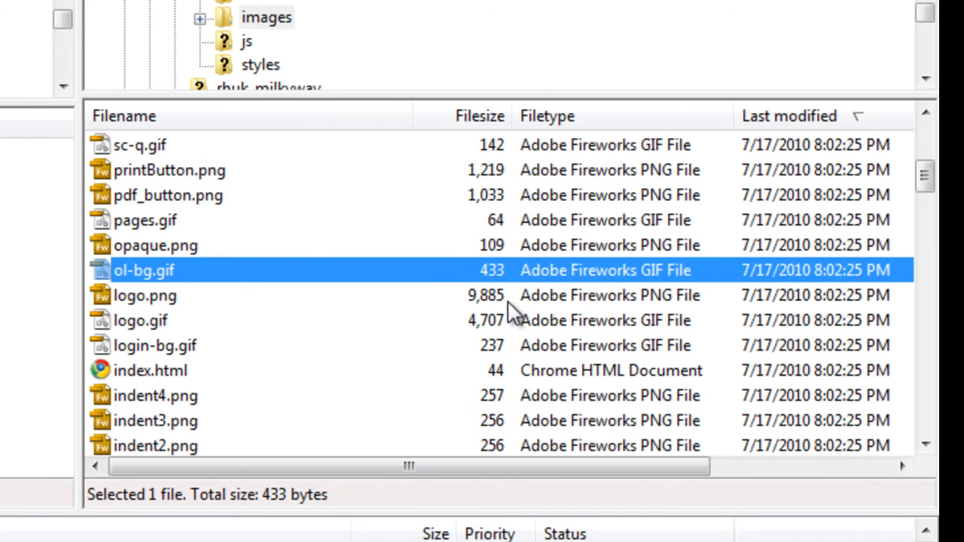
scroll(up, 3)
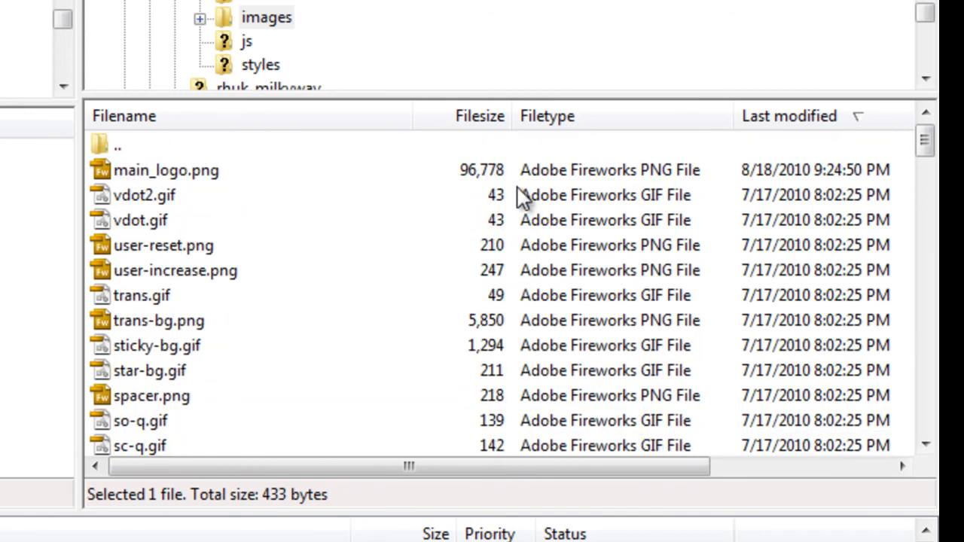
mouse_move(494, 187)
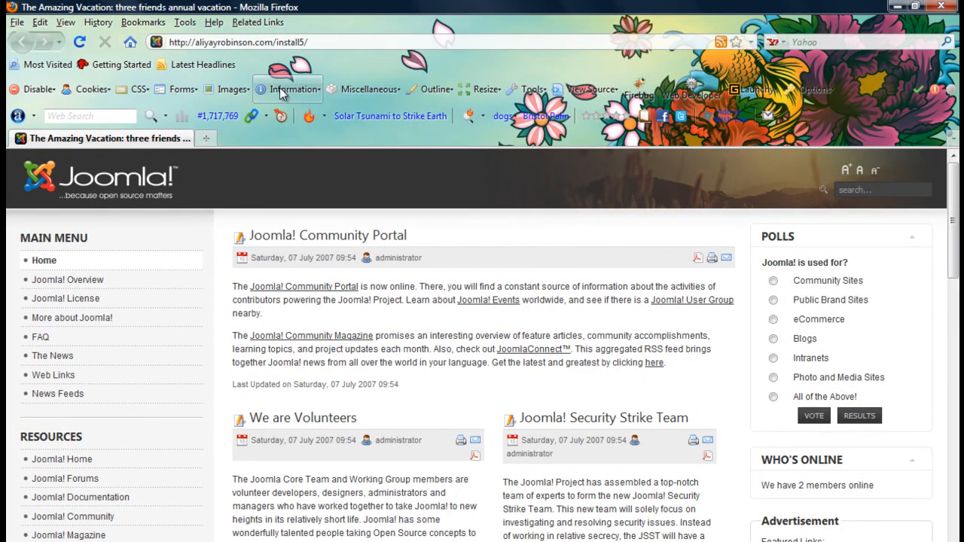
mouse_move(79, 42)
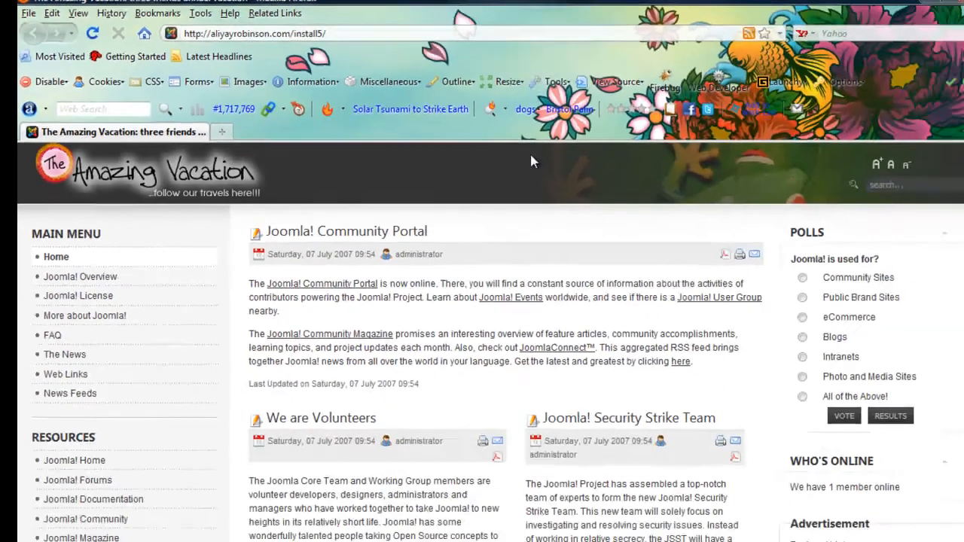
Scroll the reloaded homepage to confirm the Amazing Vacation logo replaced the Joomla! logo.
scroll(down, 3)
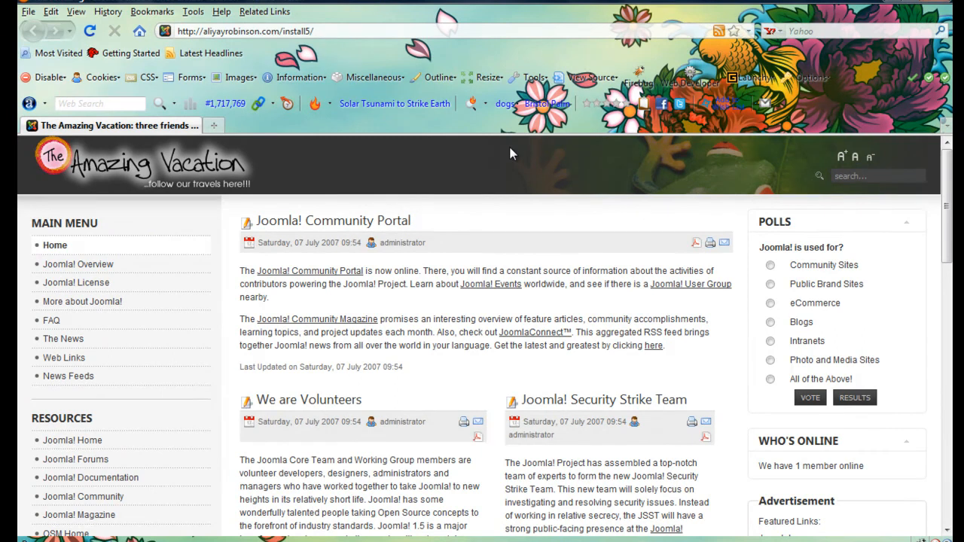